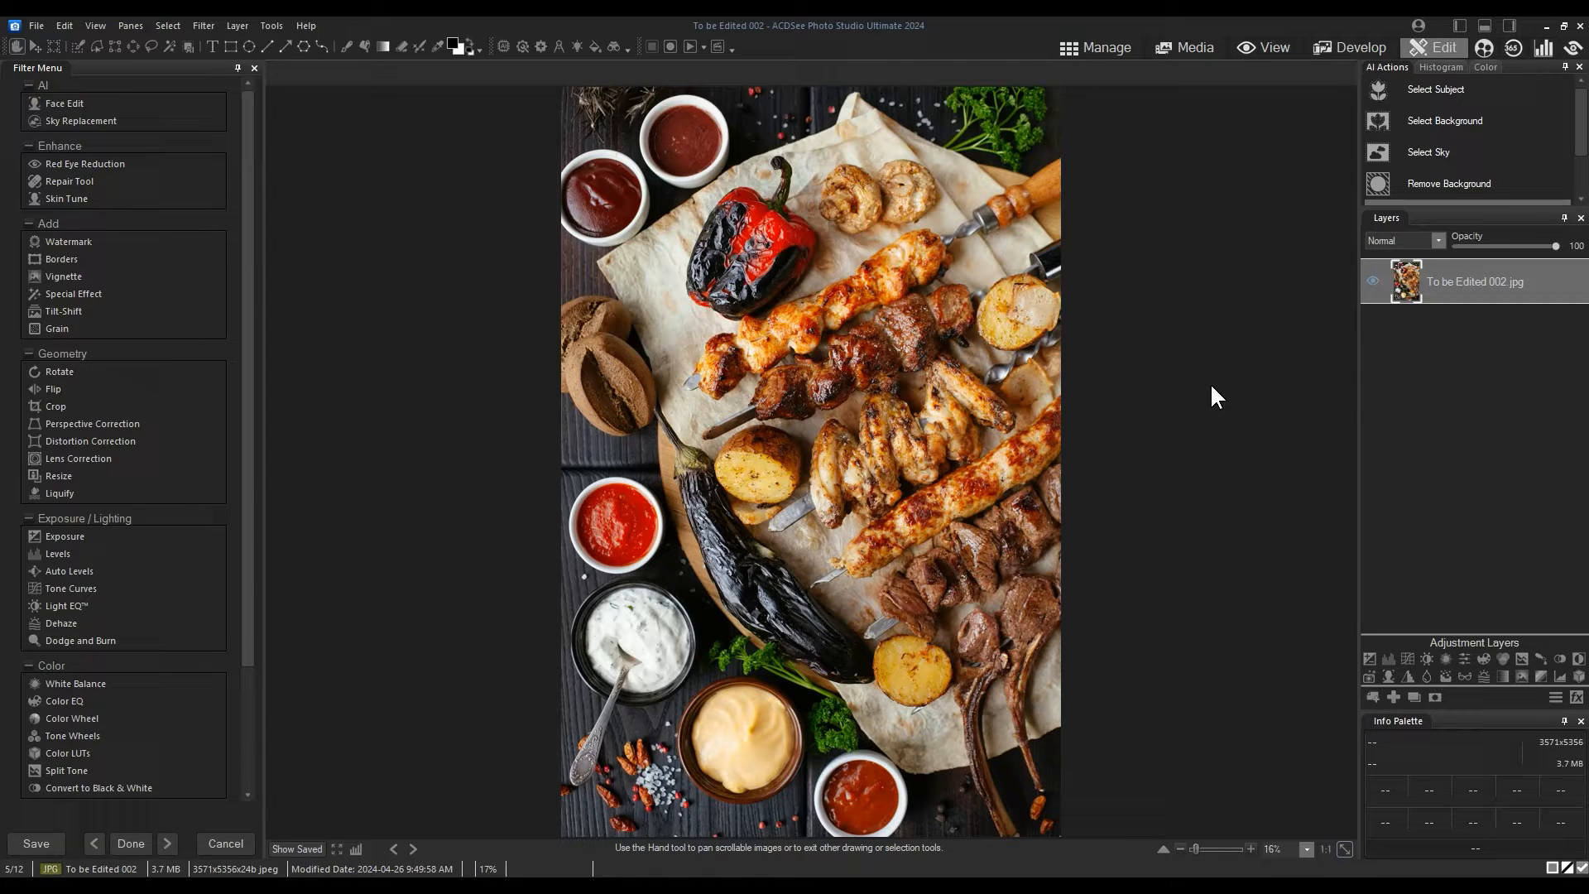
{"action": "mouse_move", "coordinate": [1457, 416]}
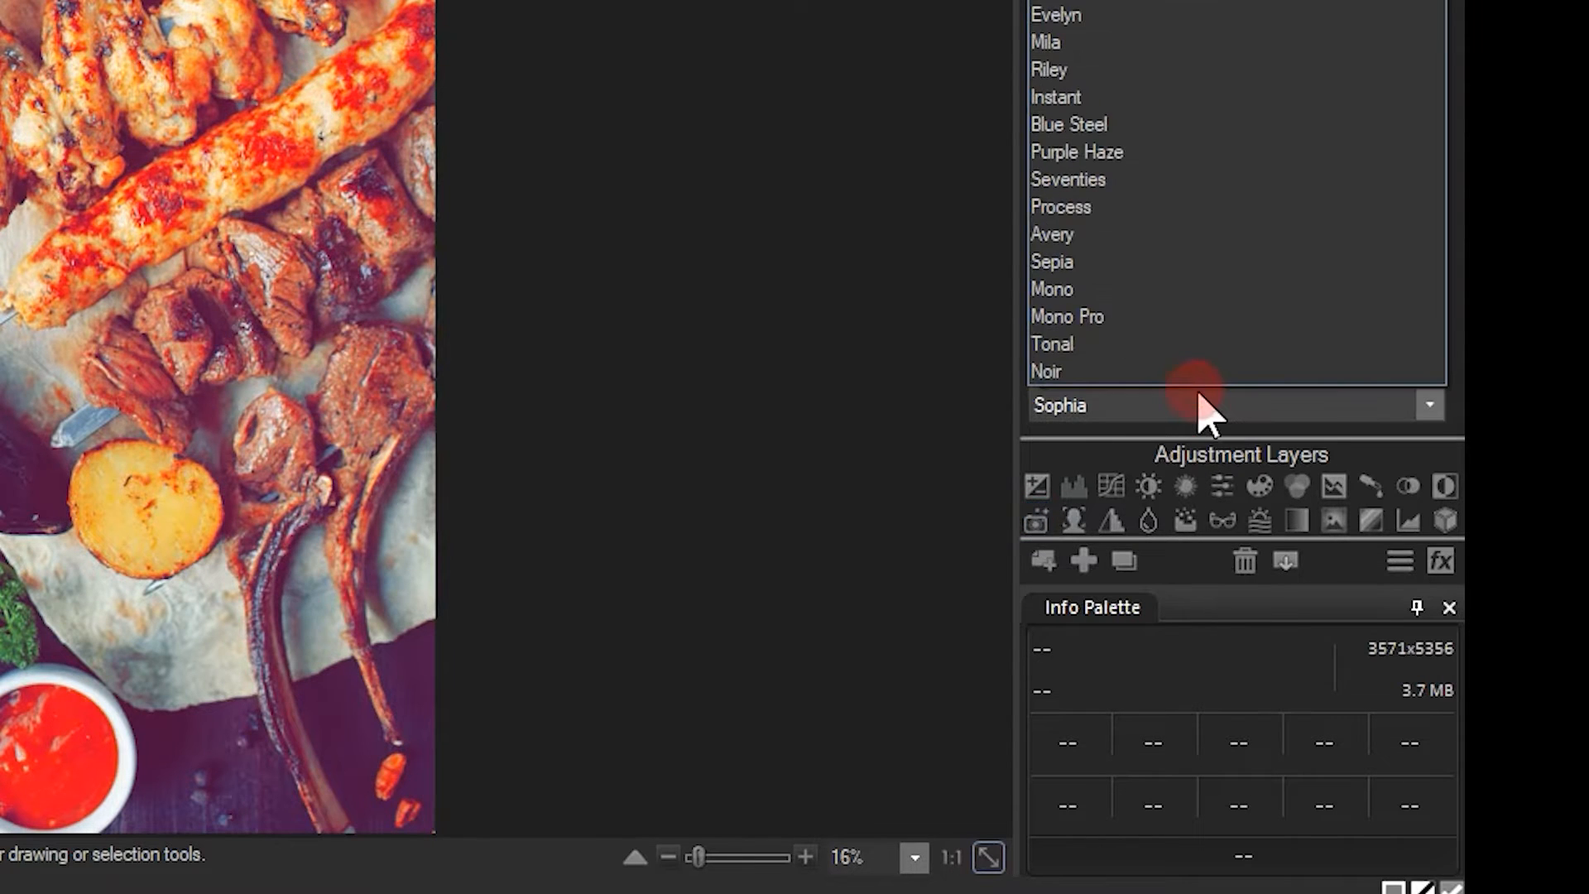
Add a Vibrance adjustment layer with saturation lowered to -21
{"action": "left_click", "coordinate": [1053, 262]}
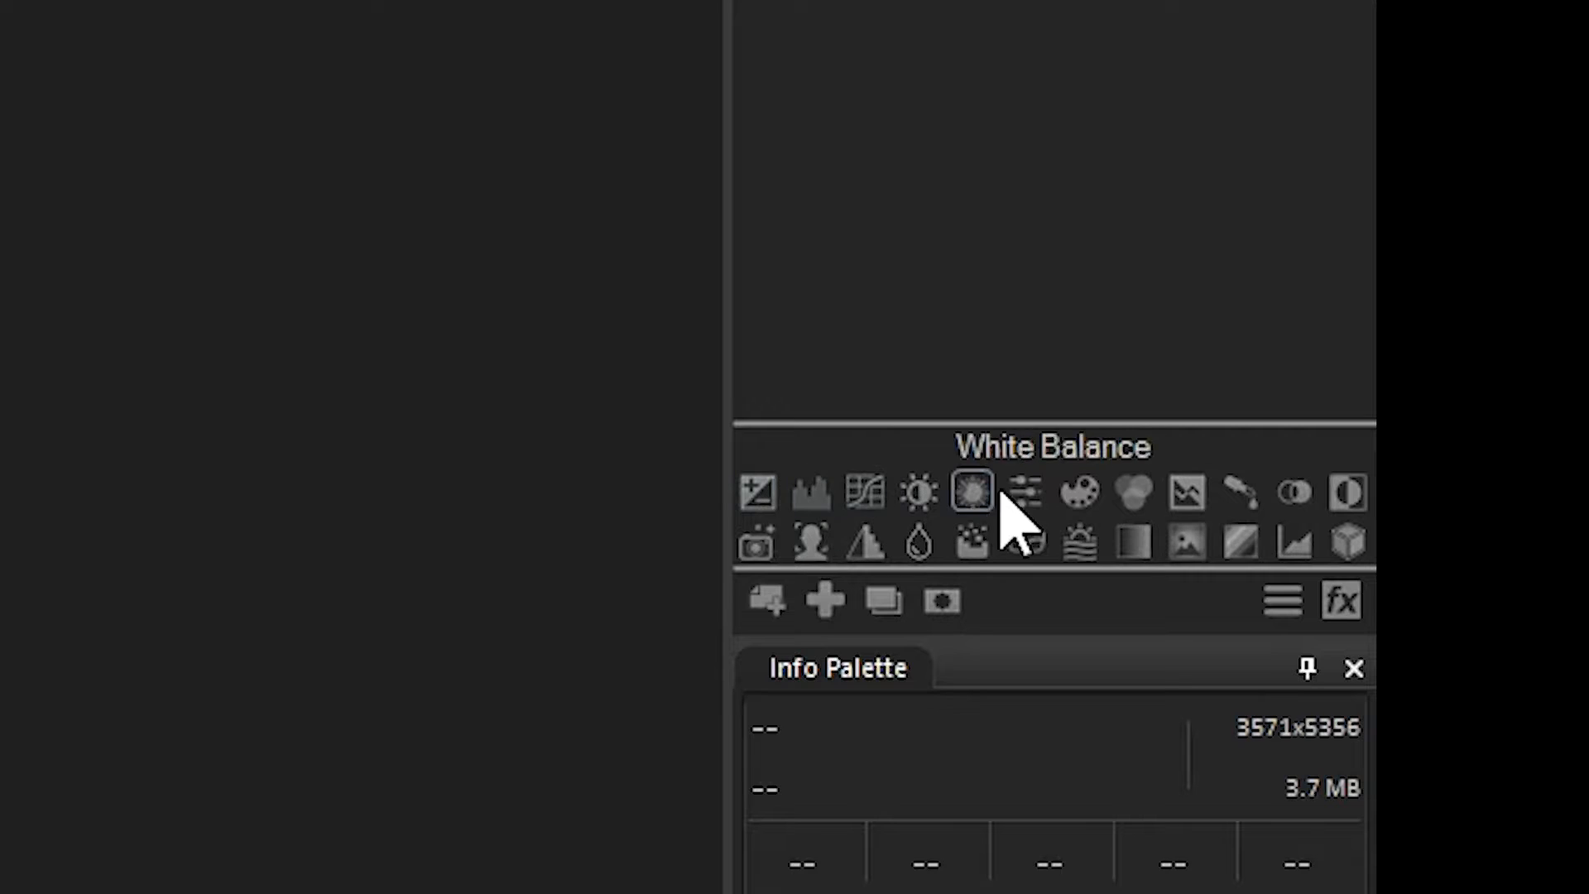
{"action": "mouse_move", "coordinate": [1347, 493]}
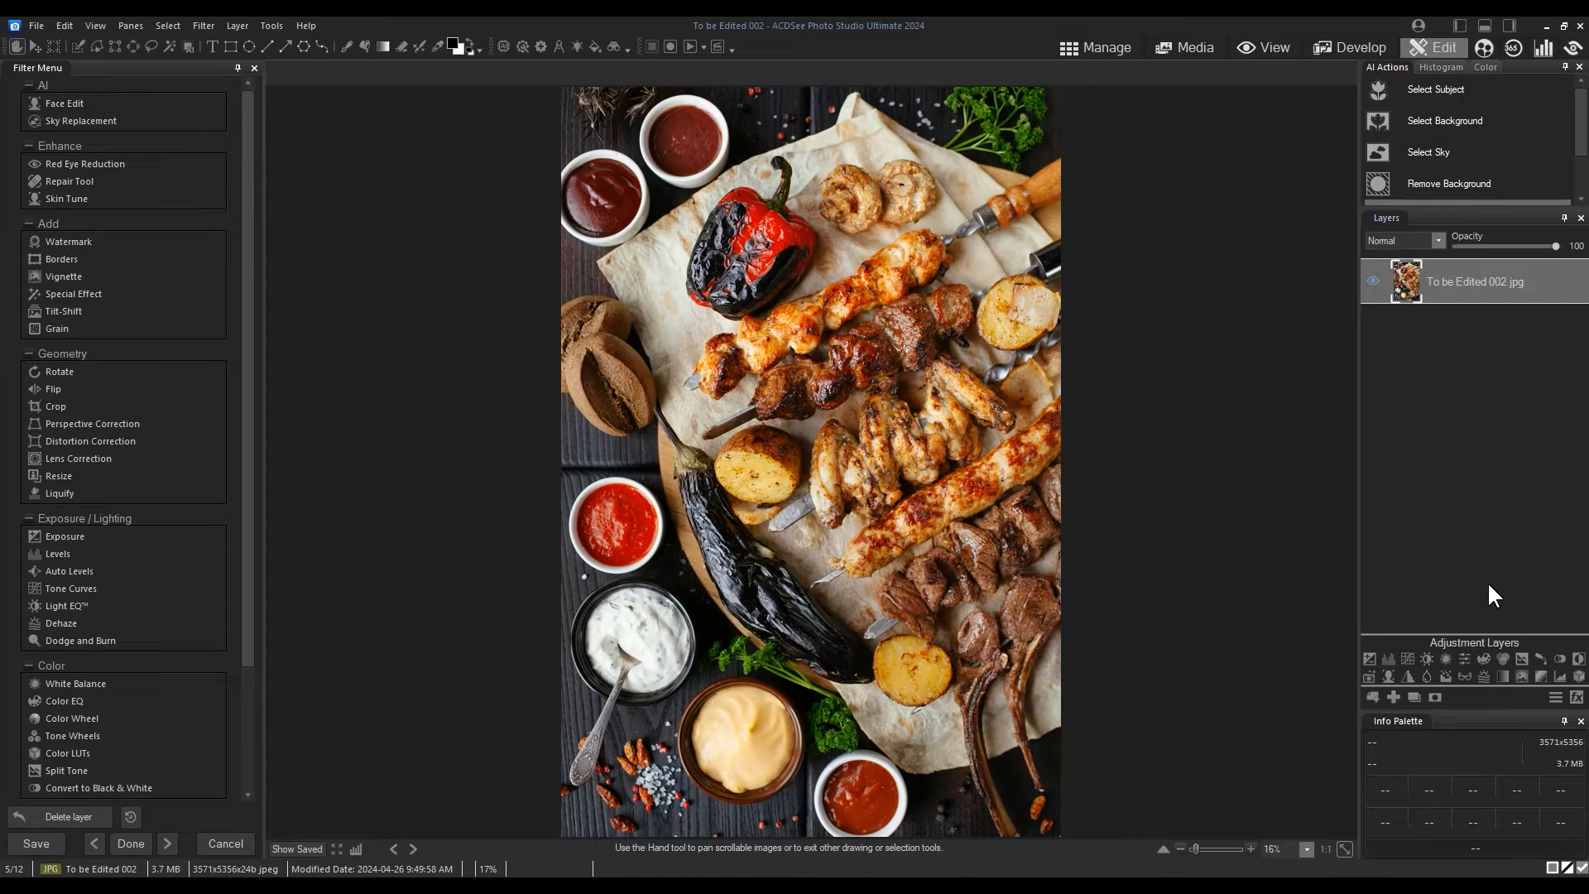
{"action": "mouse_move", "coordinate": [1463, 658]}
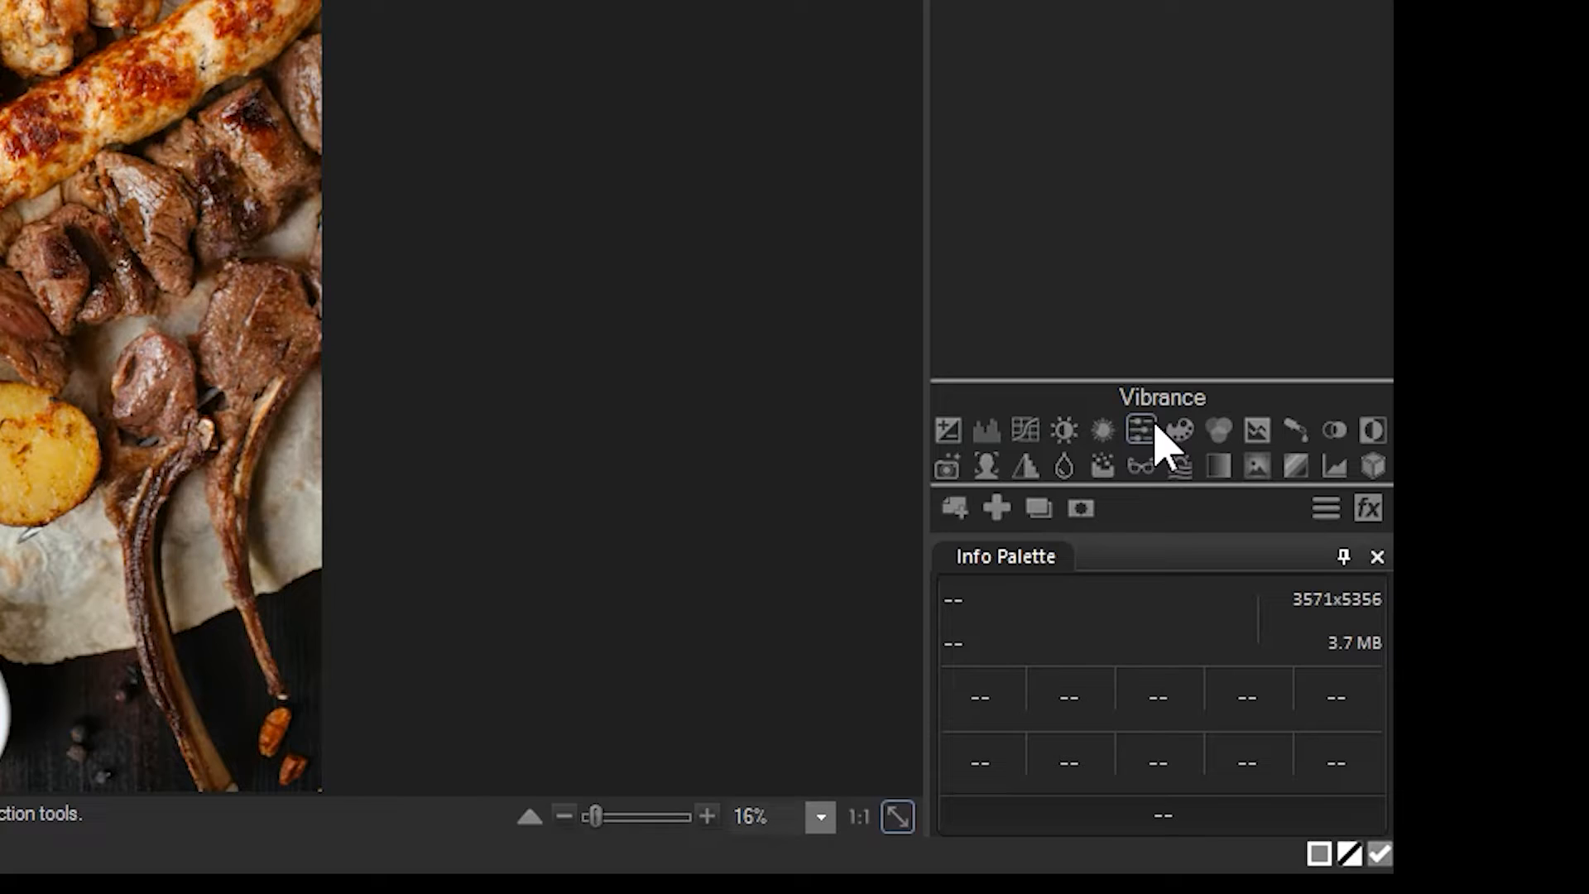
{"action": "left_click", "coordinate": [1139, 431]}
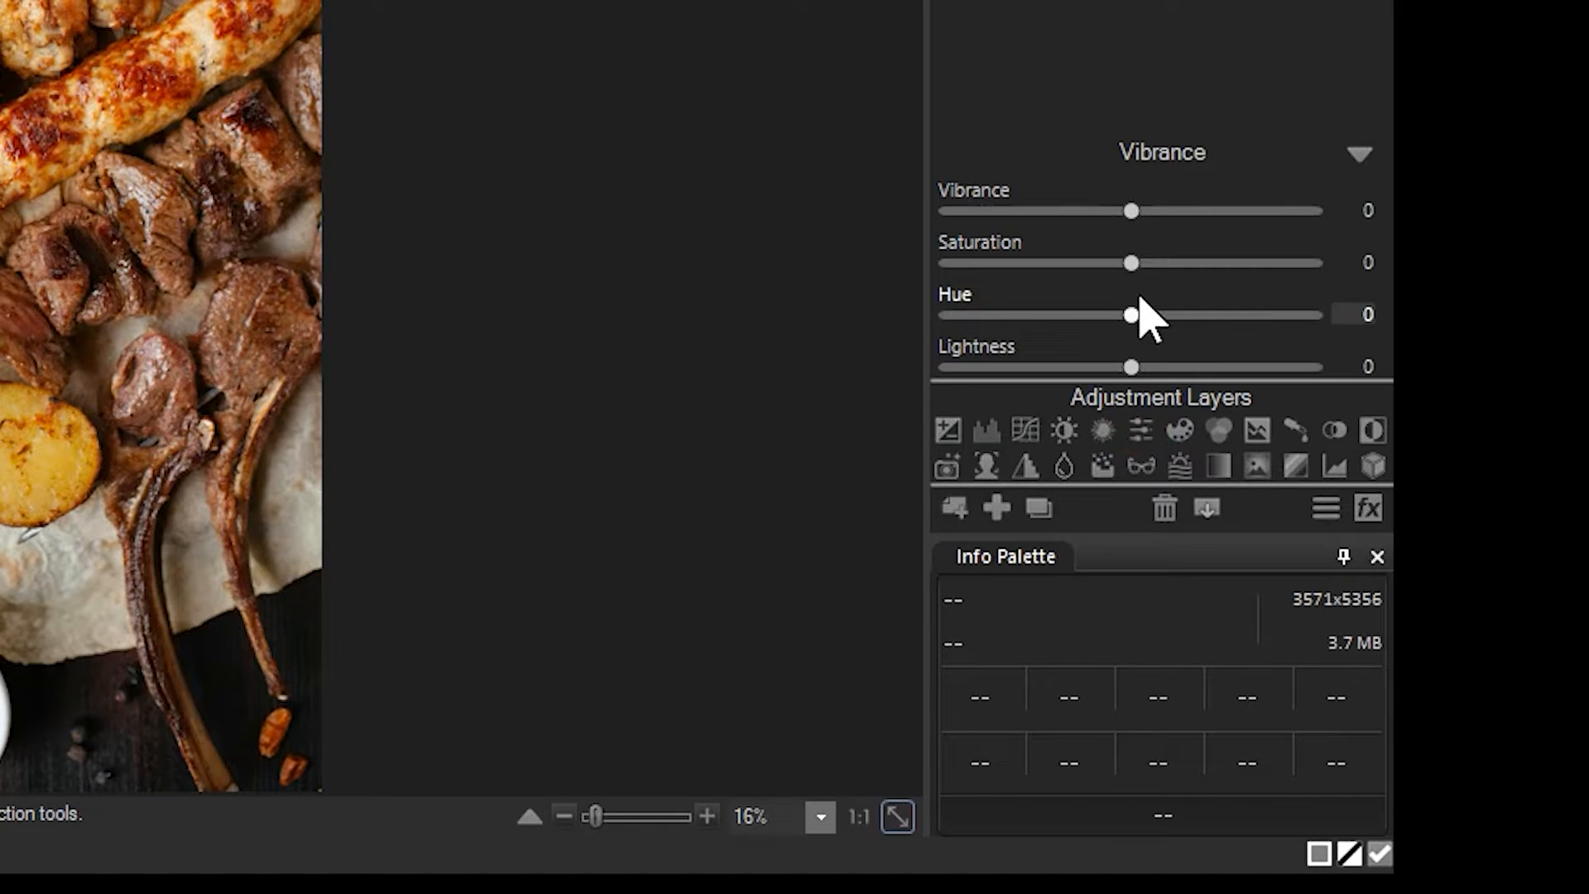
{"action": "left_click_drag", "start_coordinate": [1132, 263], "coordinate": [1108, 263]}
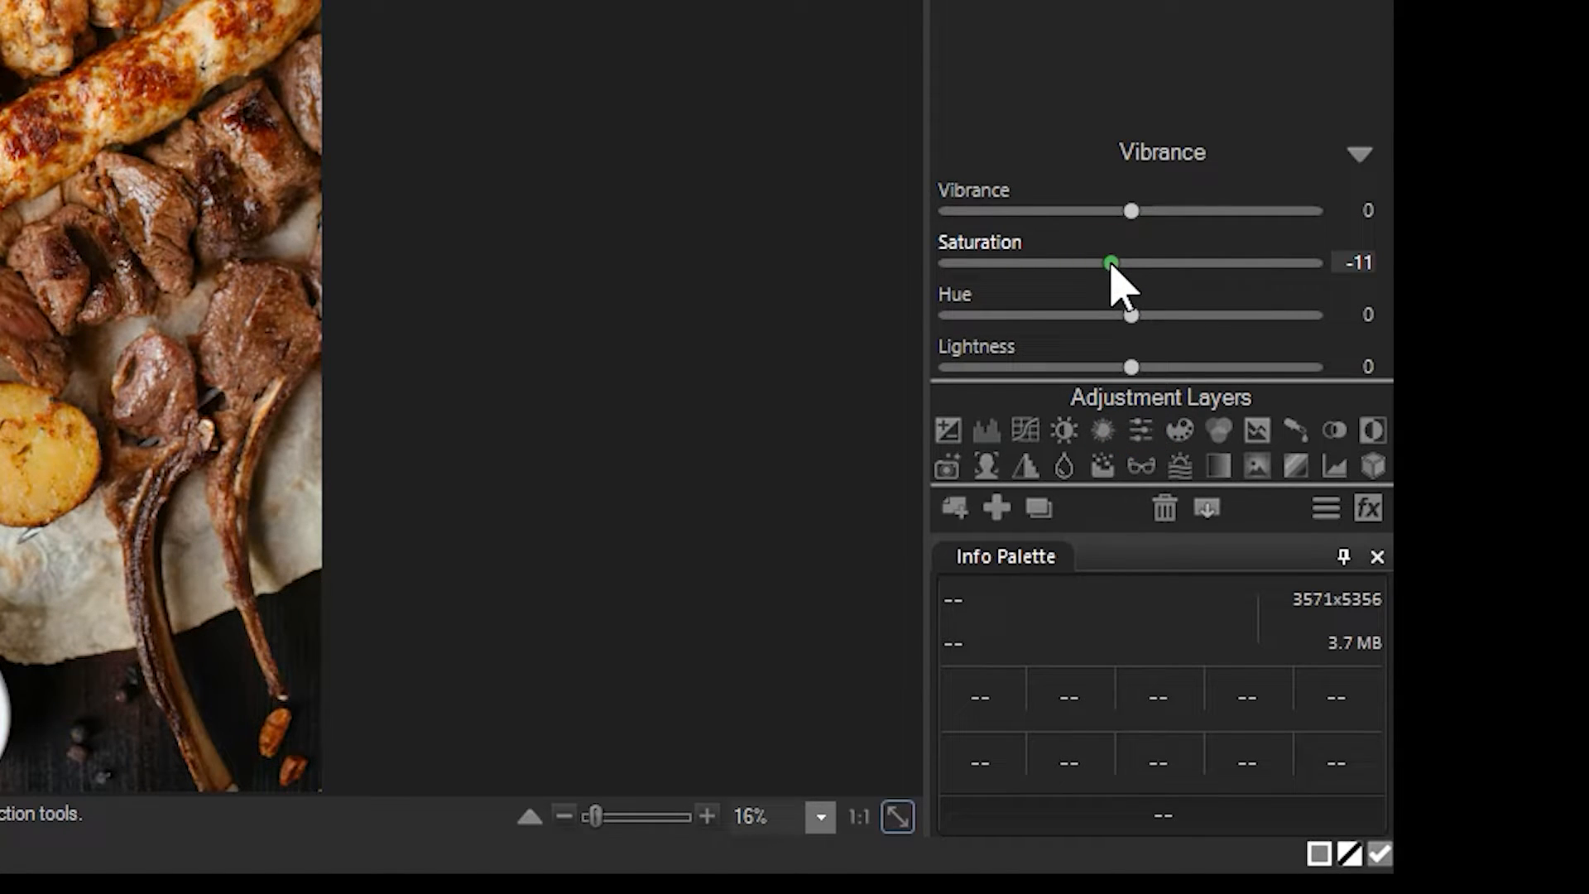
{"action": "left_click_drag", "start_coordinate": [1104, 263], "coordinate": [1093, 263]}
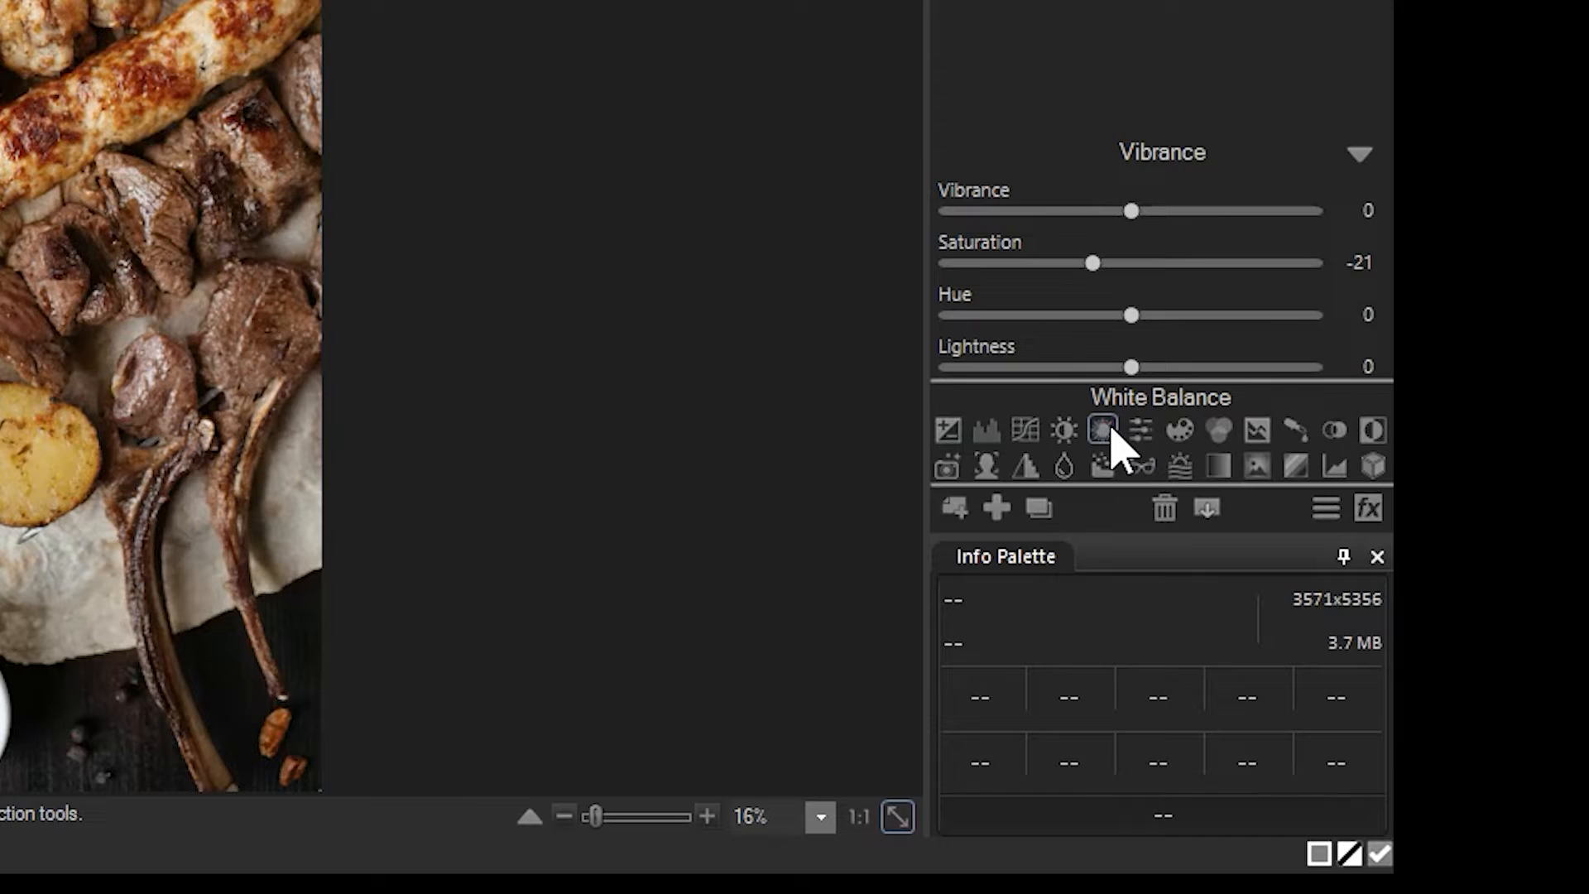
Add a White Balance layer with temperature -3 and tint 6
{"action": "left_click", "coordinate": [1102, 430]}
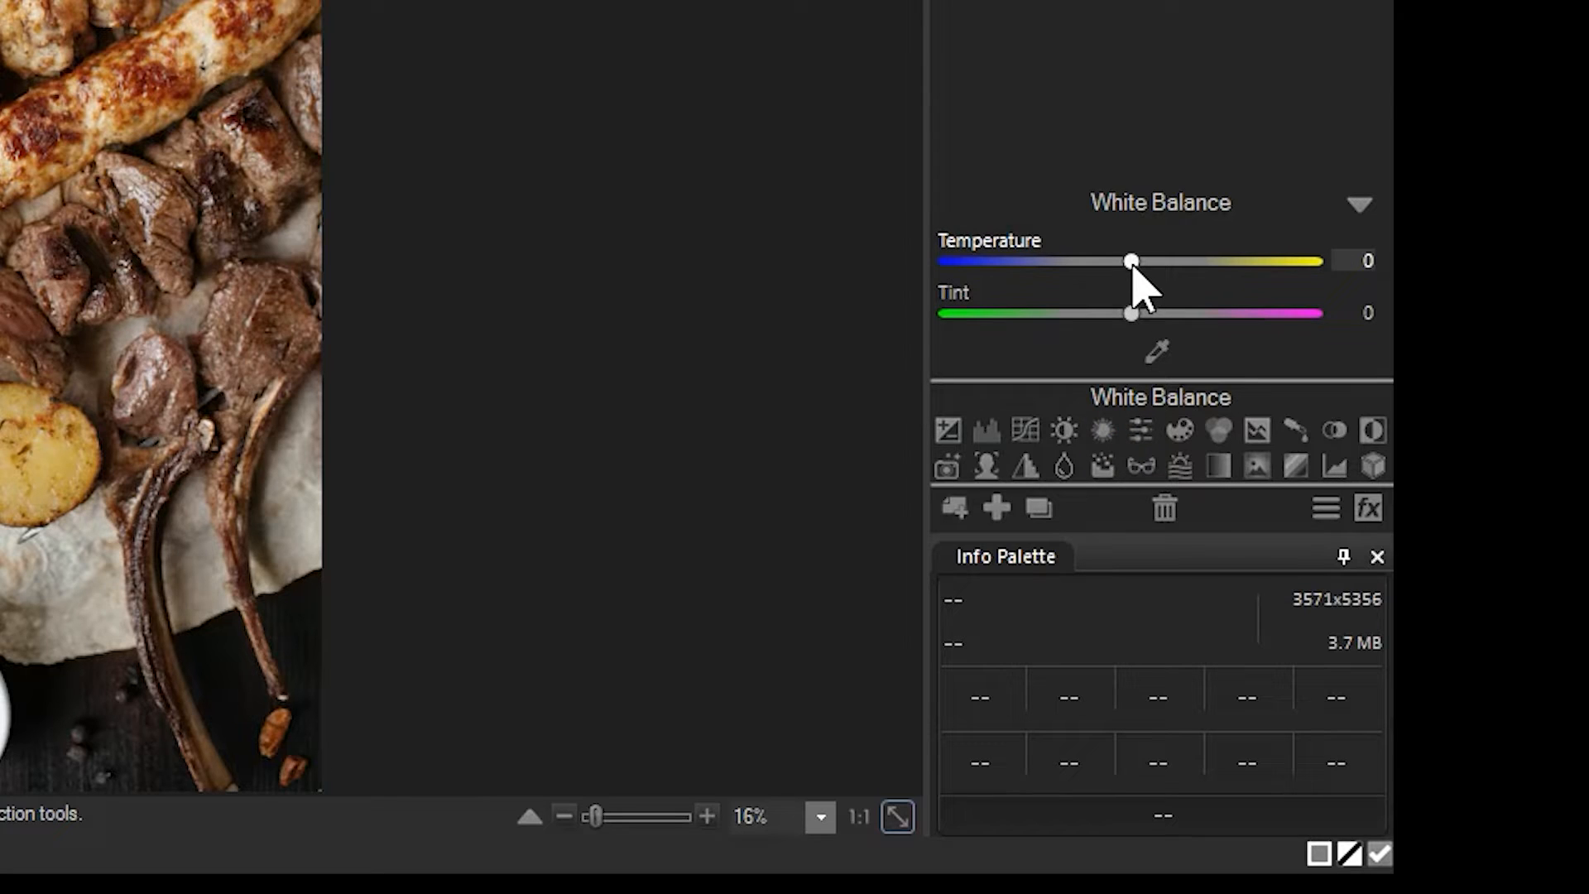
{"action": "left_click_drag", "start_coordinate": [1132, 260], "coordinate": [1126, 260]}
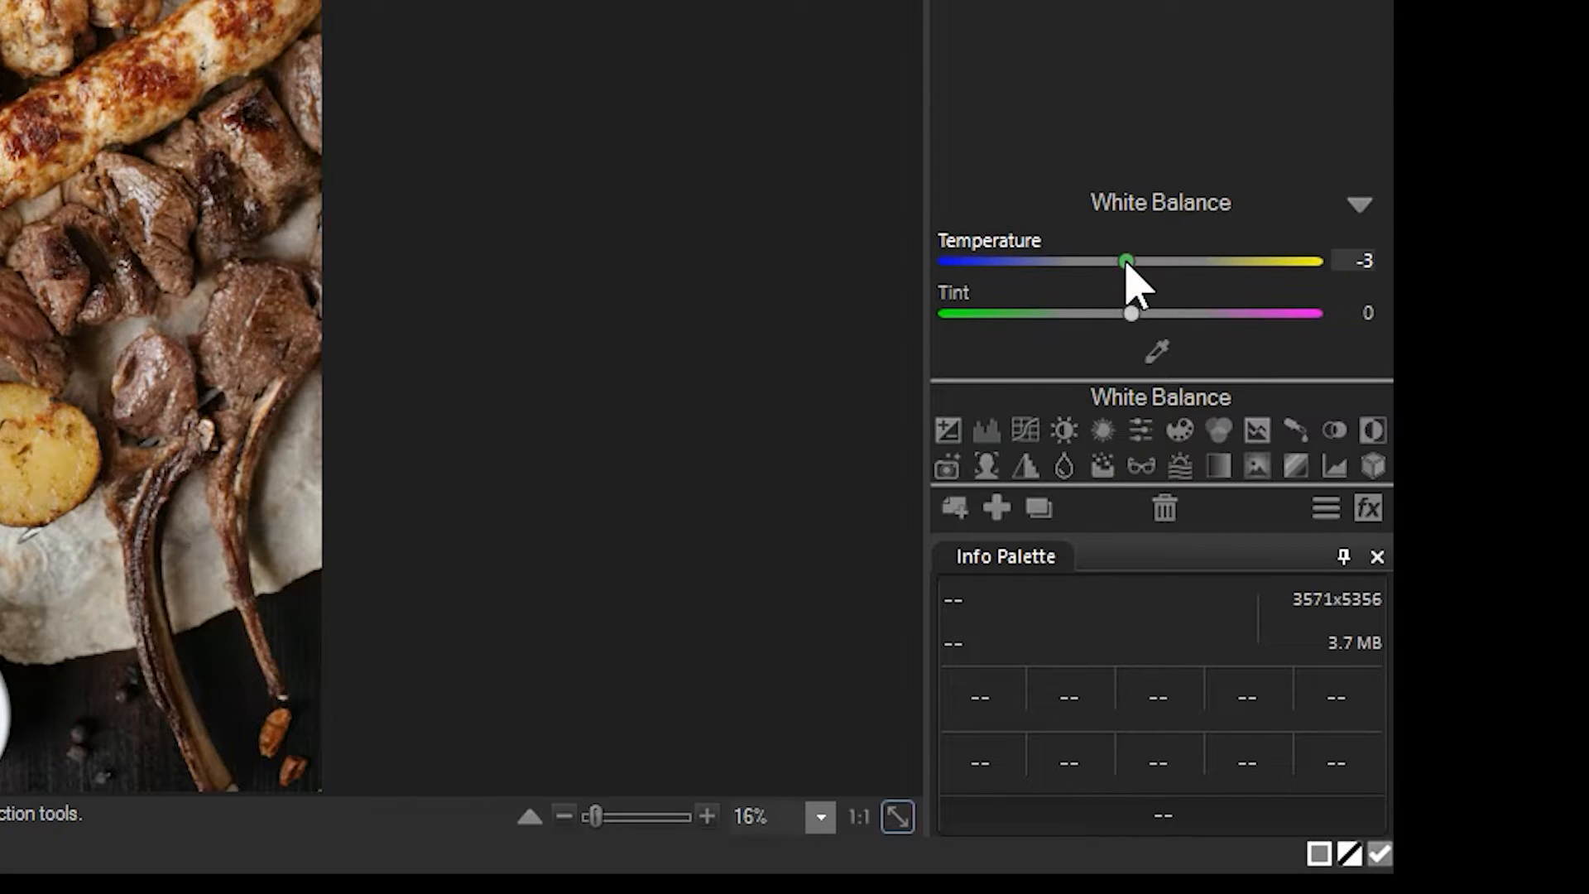
{"action": "left_click_drag", "start_coordinate": [1131, 312], "coordinate": [1145, 313]}
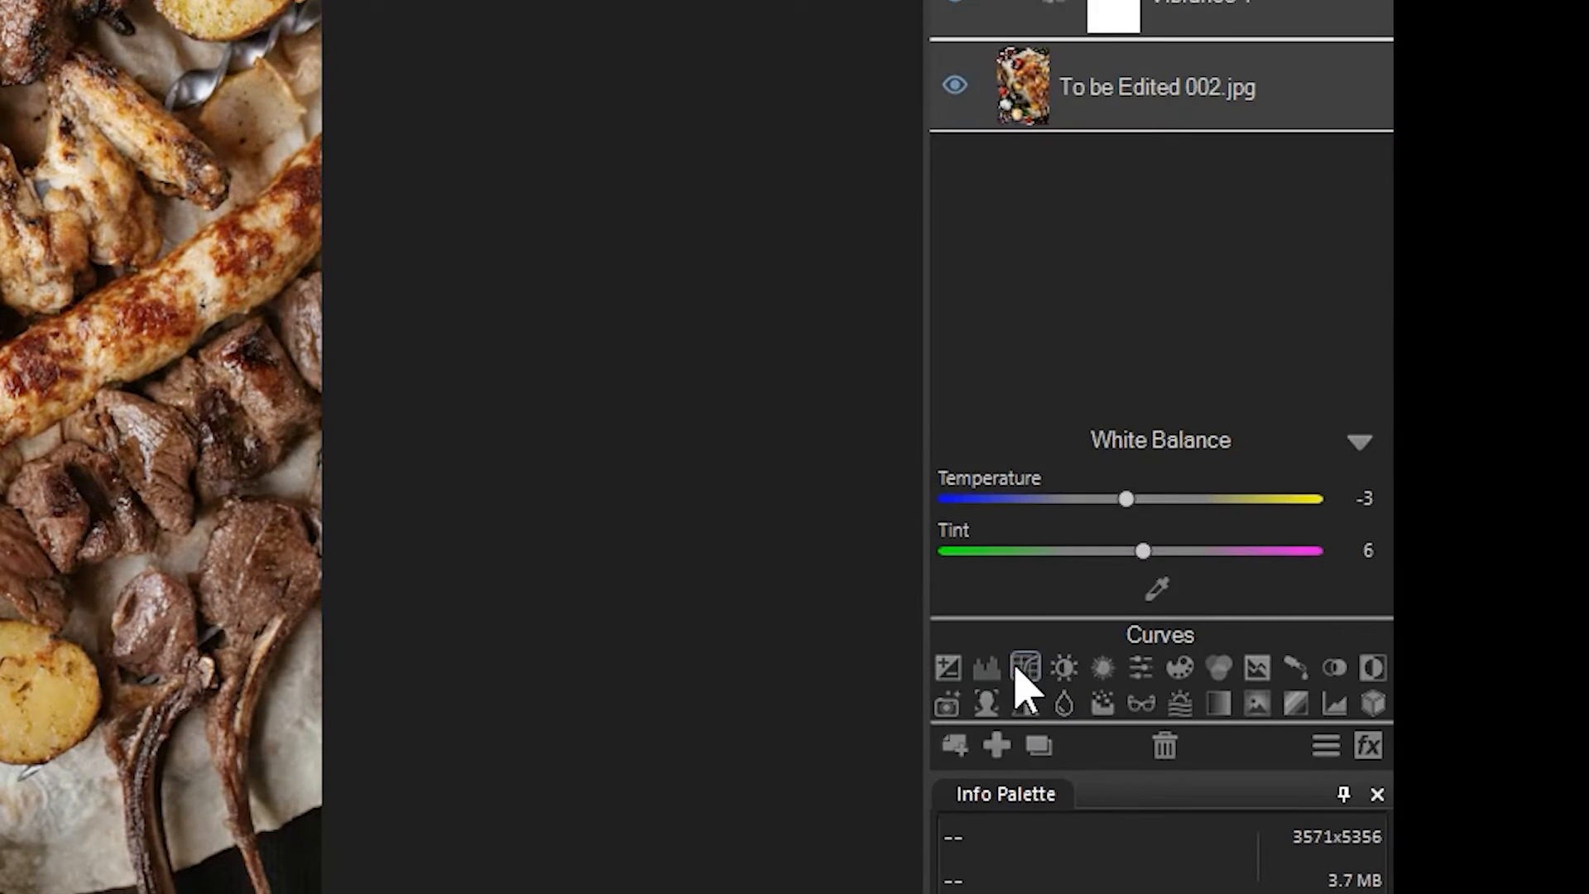
Add a Curves layer shaped into a contrast S-curve with lifted blacks and dimmed whites
{"action": "left_click", "coordinate": [1025, 667]}
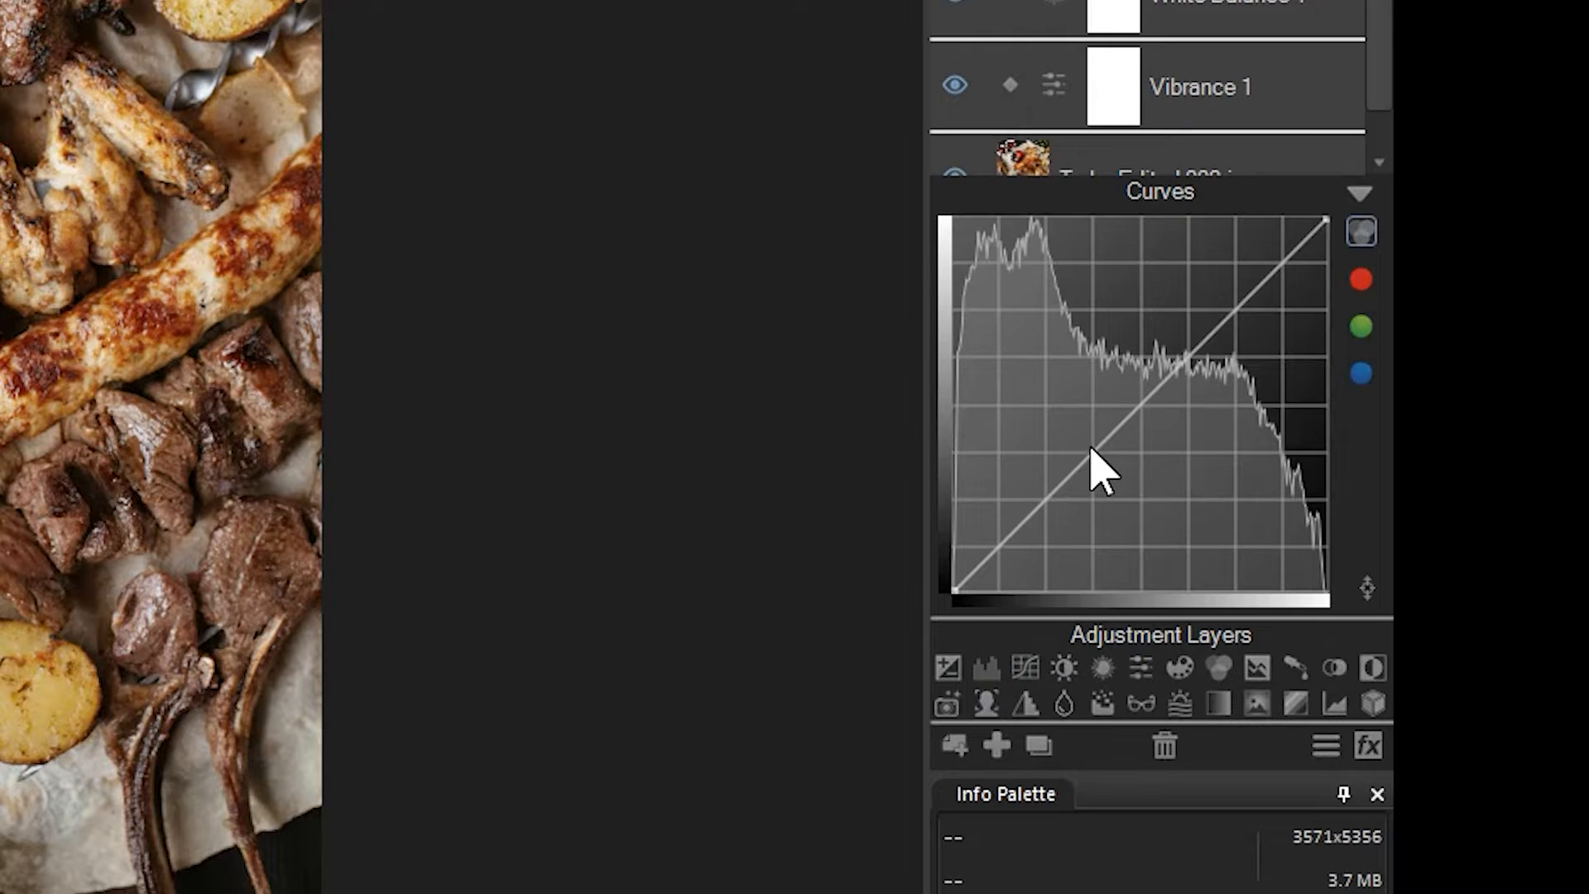
{"action": "left_click_drag", "start_coordinate": [1089, 467], "coordinate": [1191, 335]}
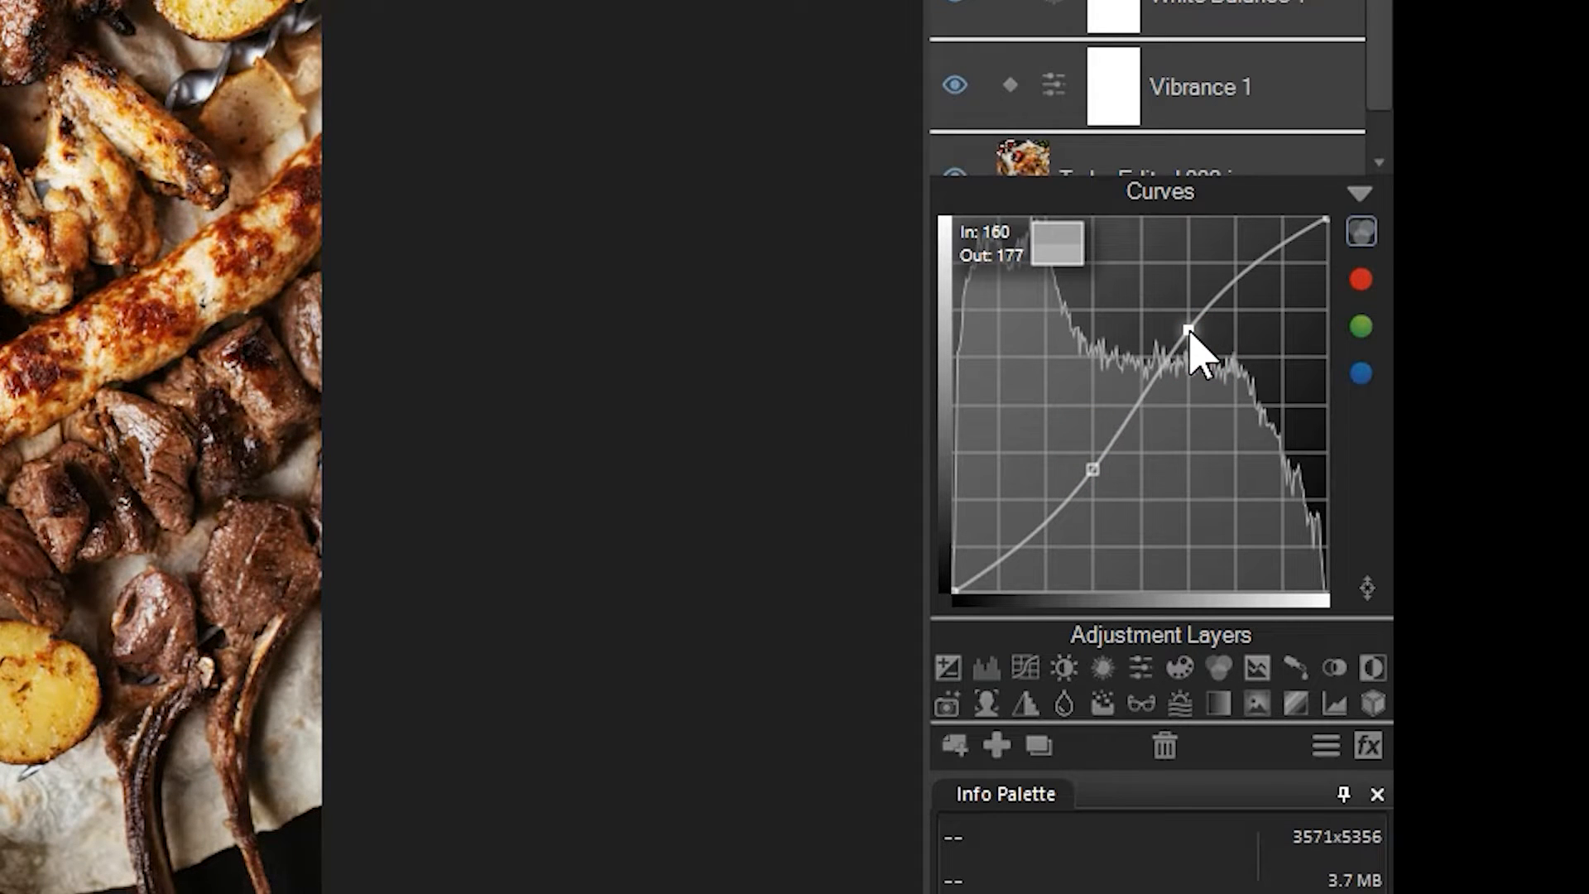
{"action": "left_click_drag", "start_coordinate": [1190, 340], "coordinate": [954, 582]}
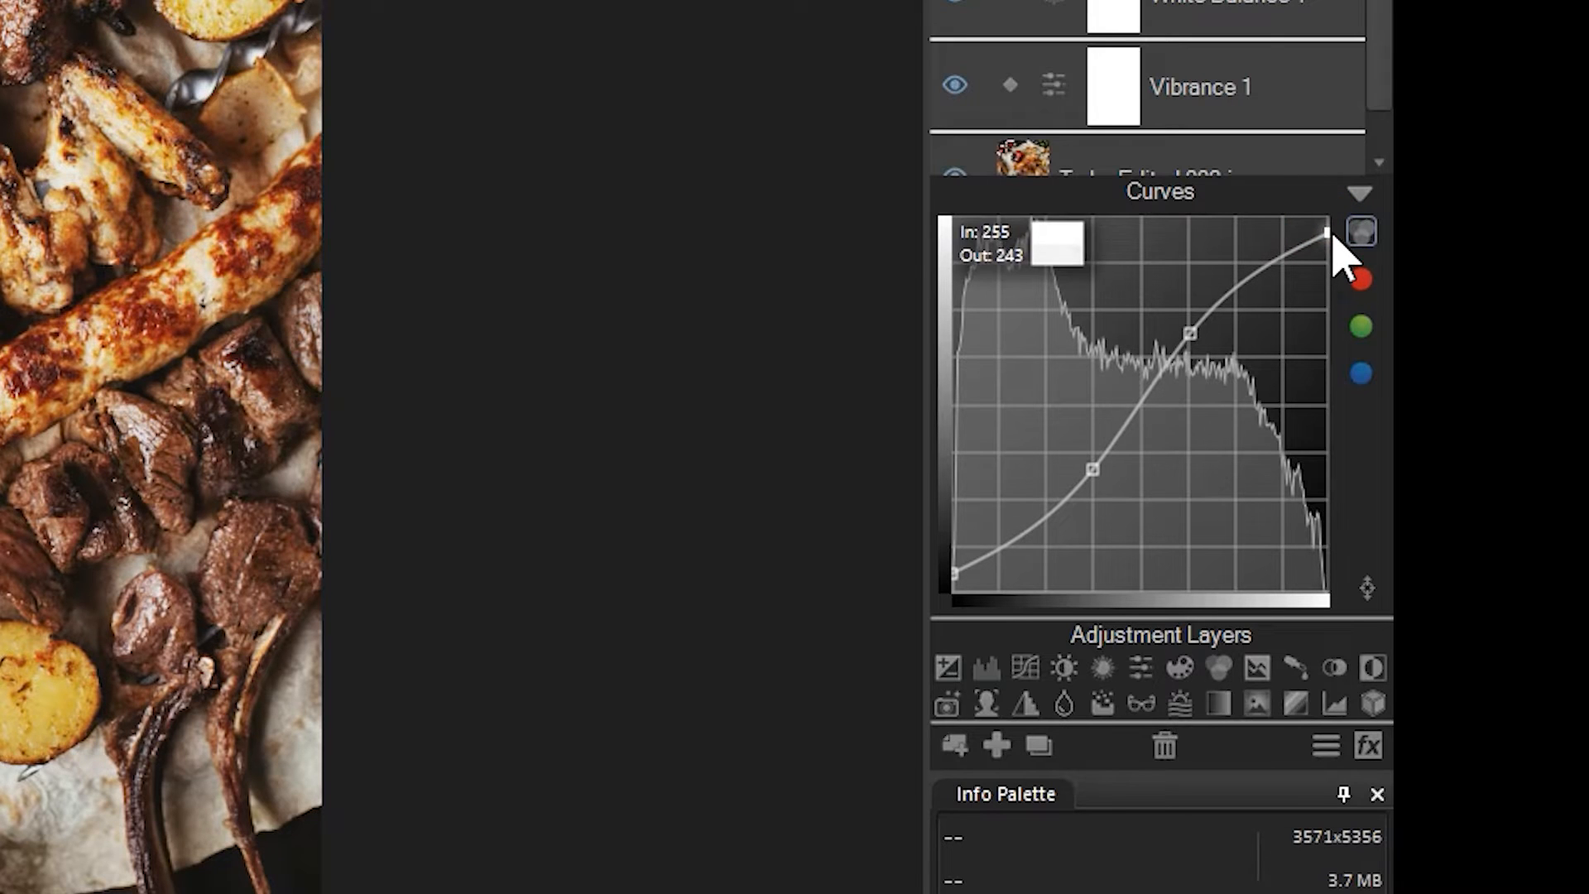
{"action": "mouse_move", "coordinate": [1089, 368]}
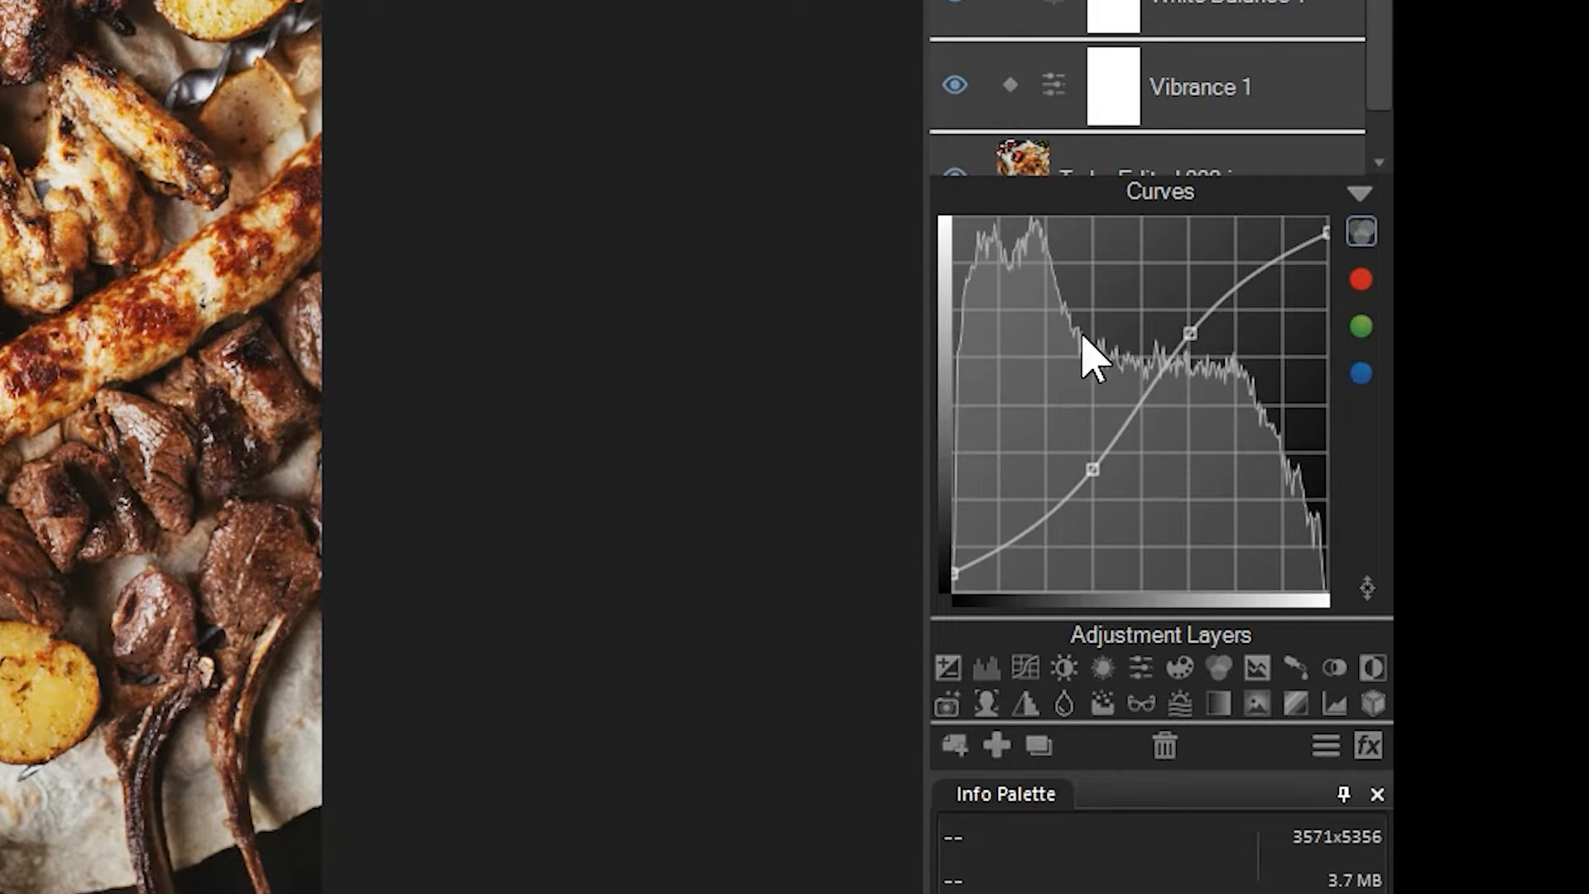
{"action": "left_click", "coordinate": [1361, 279]}
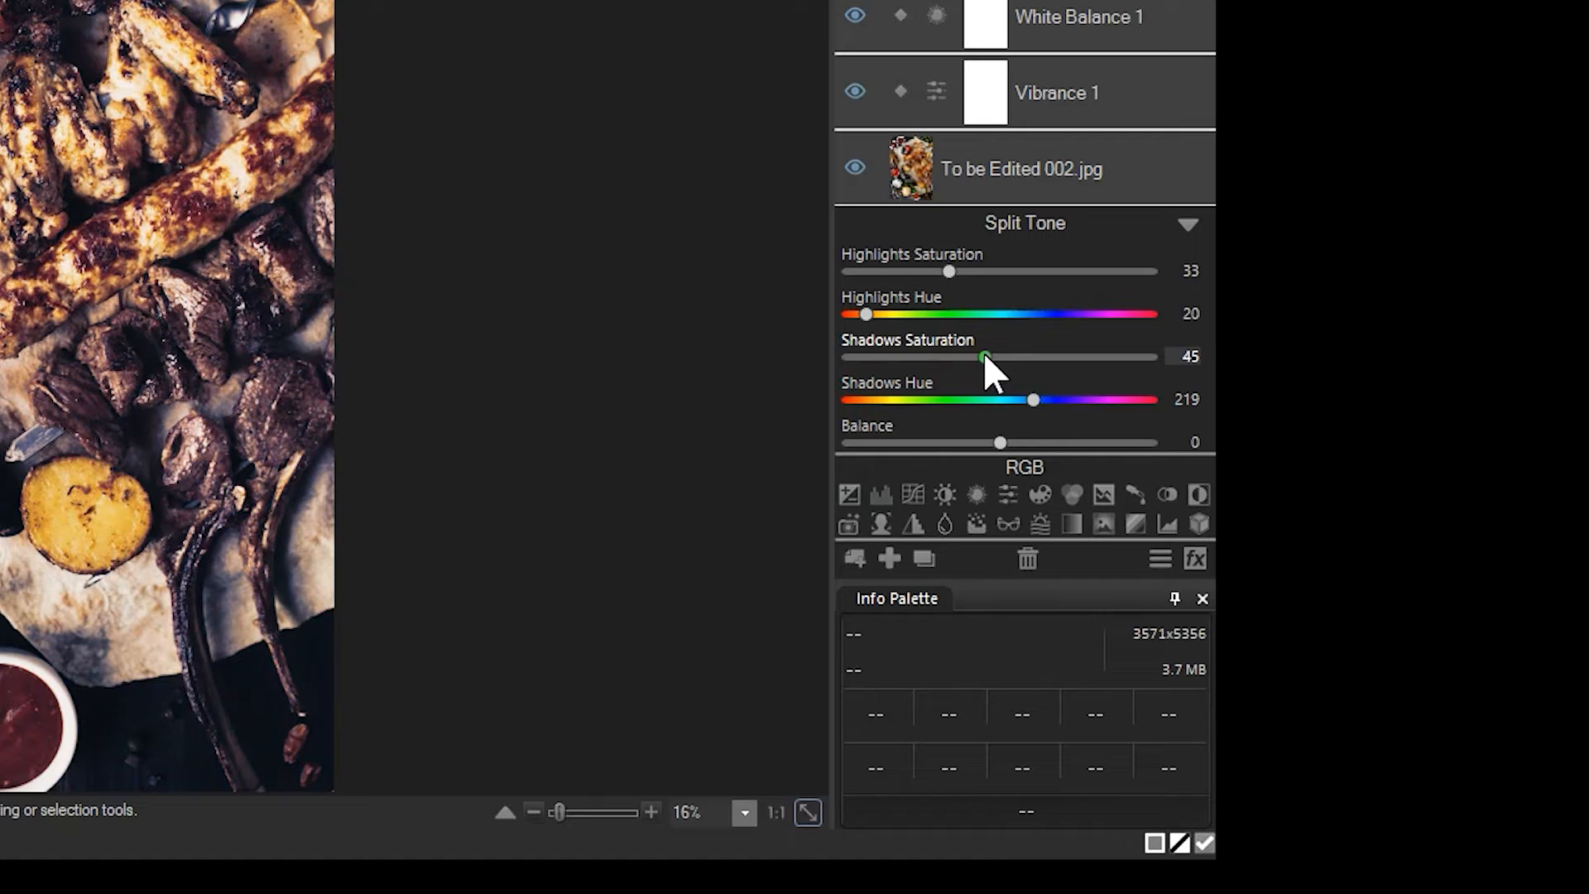
Tune the Split Tone shadows to hue 207, saturation 24, and compare against the saved version
{"action": "left_click_drag", "start_coordinate": [1033, 399], "coordinate": [1021, 398]}
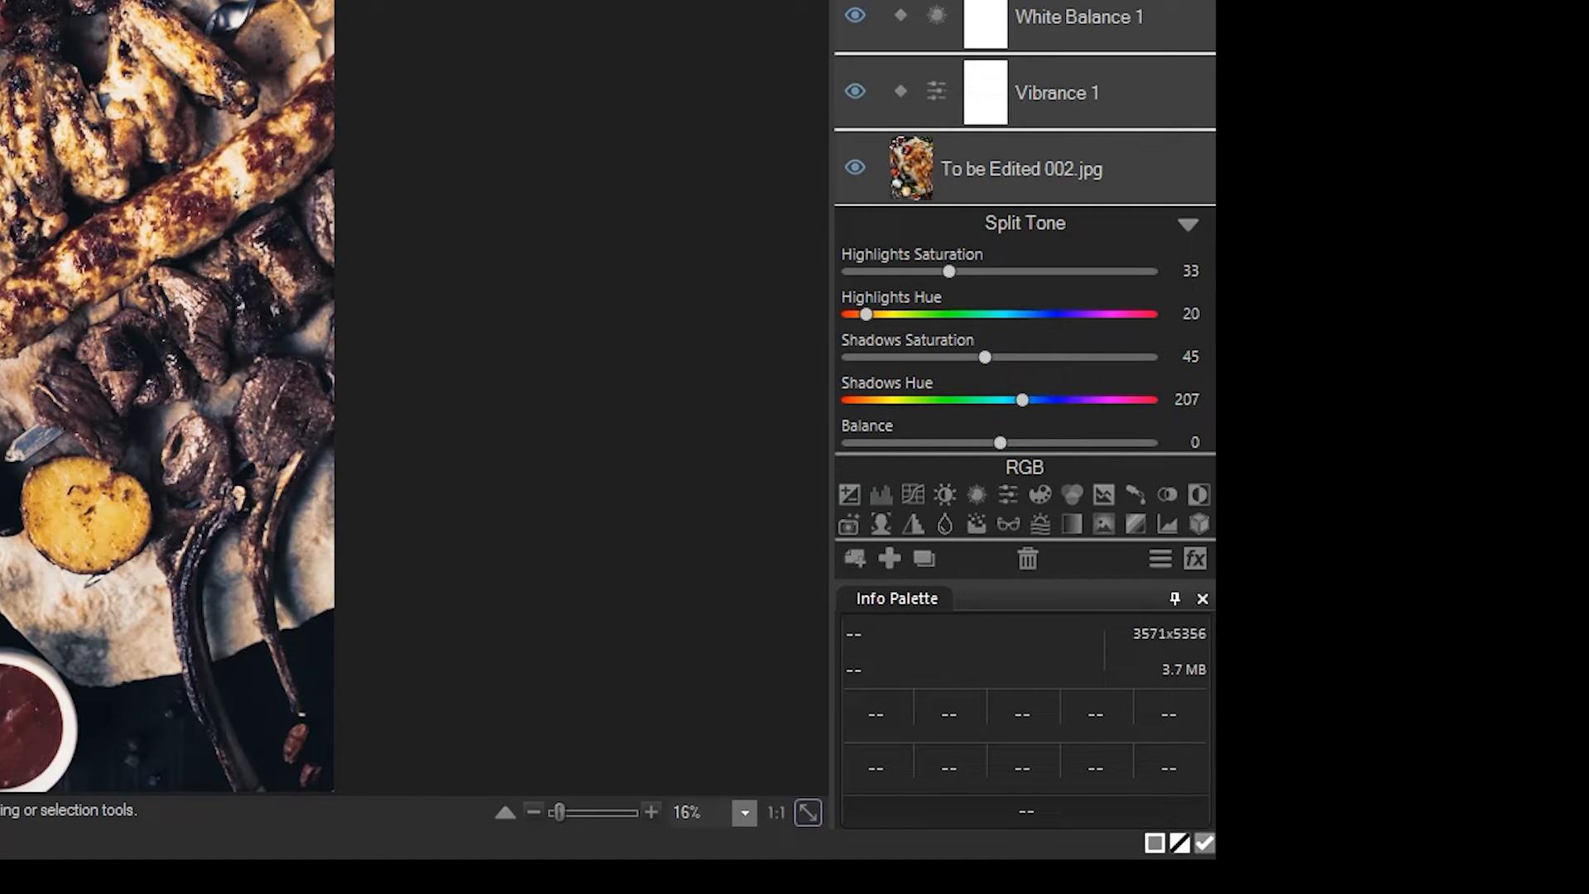
{"action": "left_click_drag", "start_coordinate": [982, 358], "coordinate": [937, 357]}
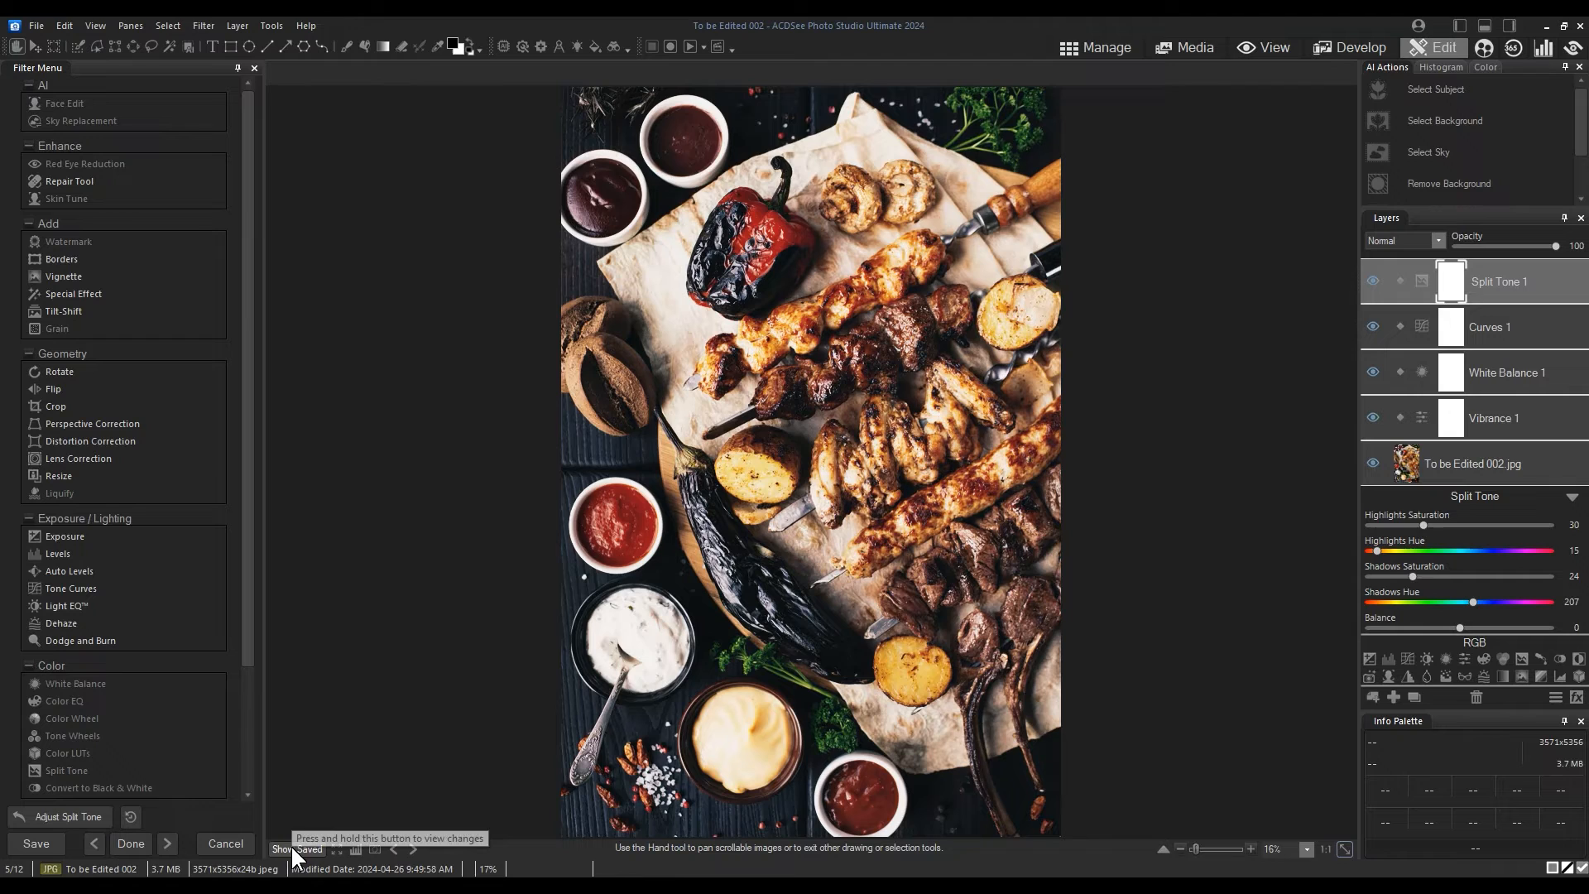
{"action": "left_click", "coordinate": [1572, 497]}
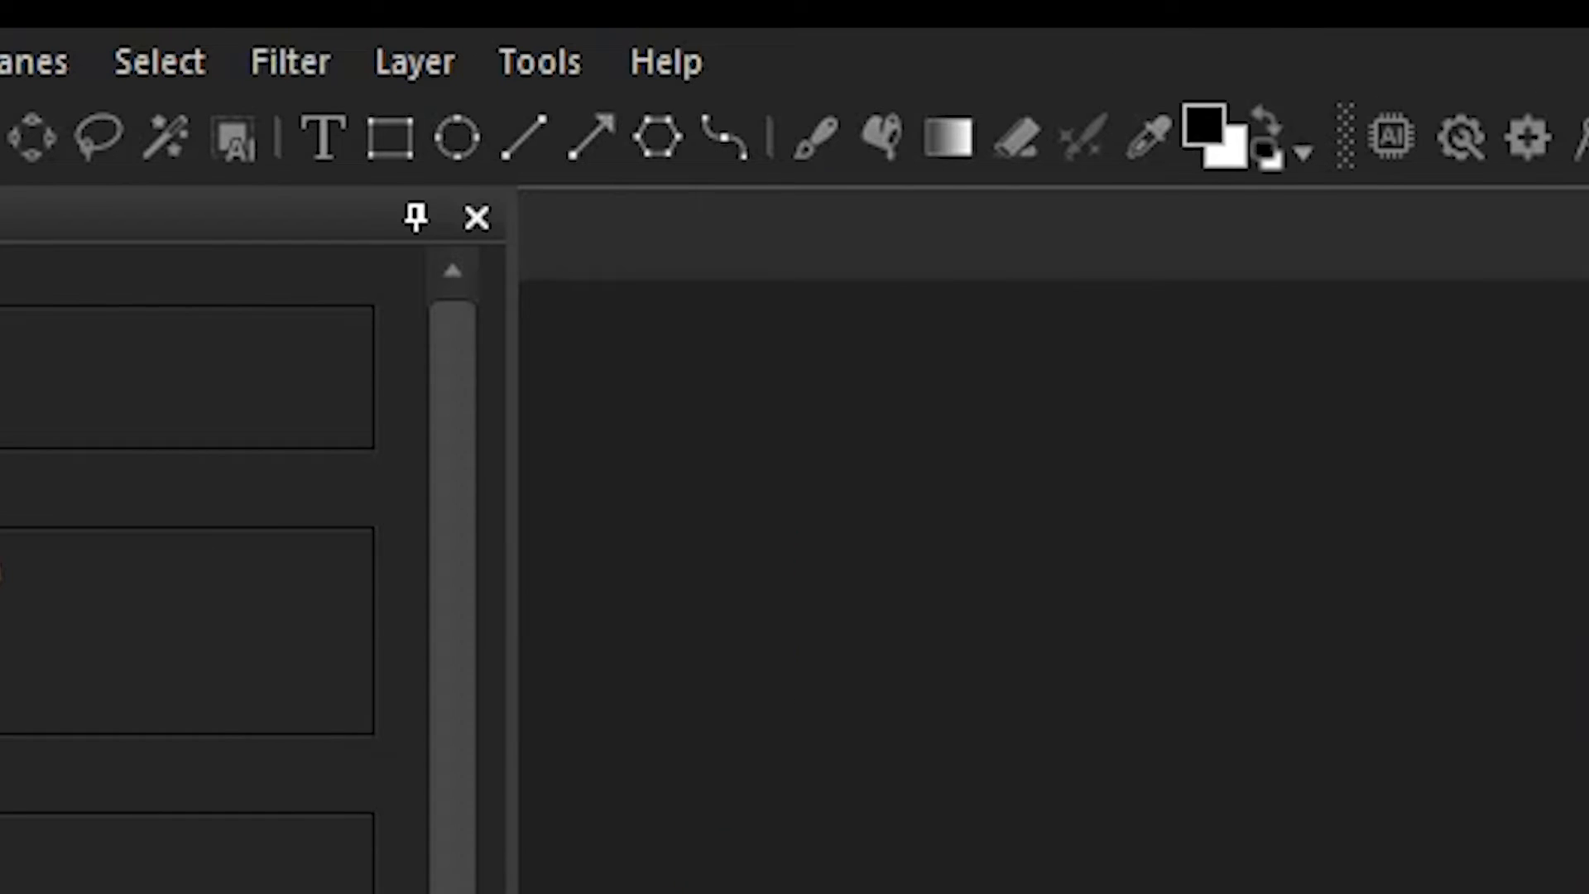
Create a LUT described 'cool food lighting' in 3DL format at quality 98
{"action": "left_click", "coordinate": [539, 61]}
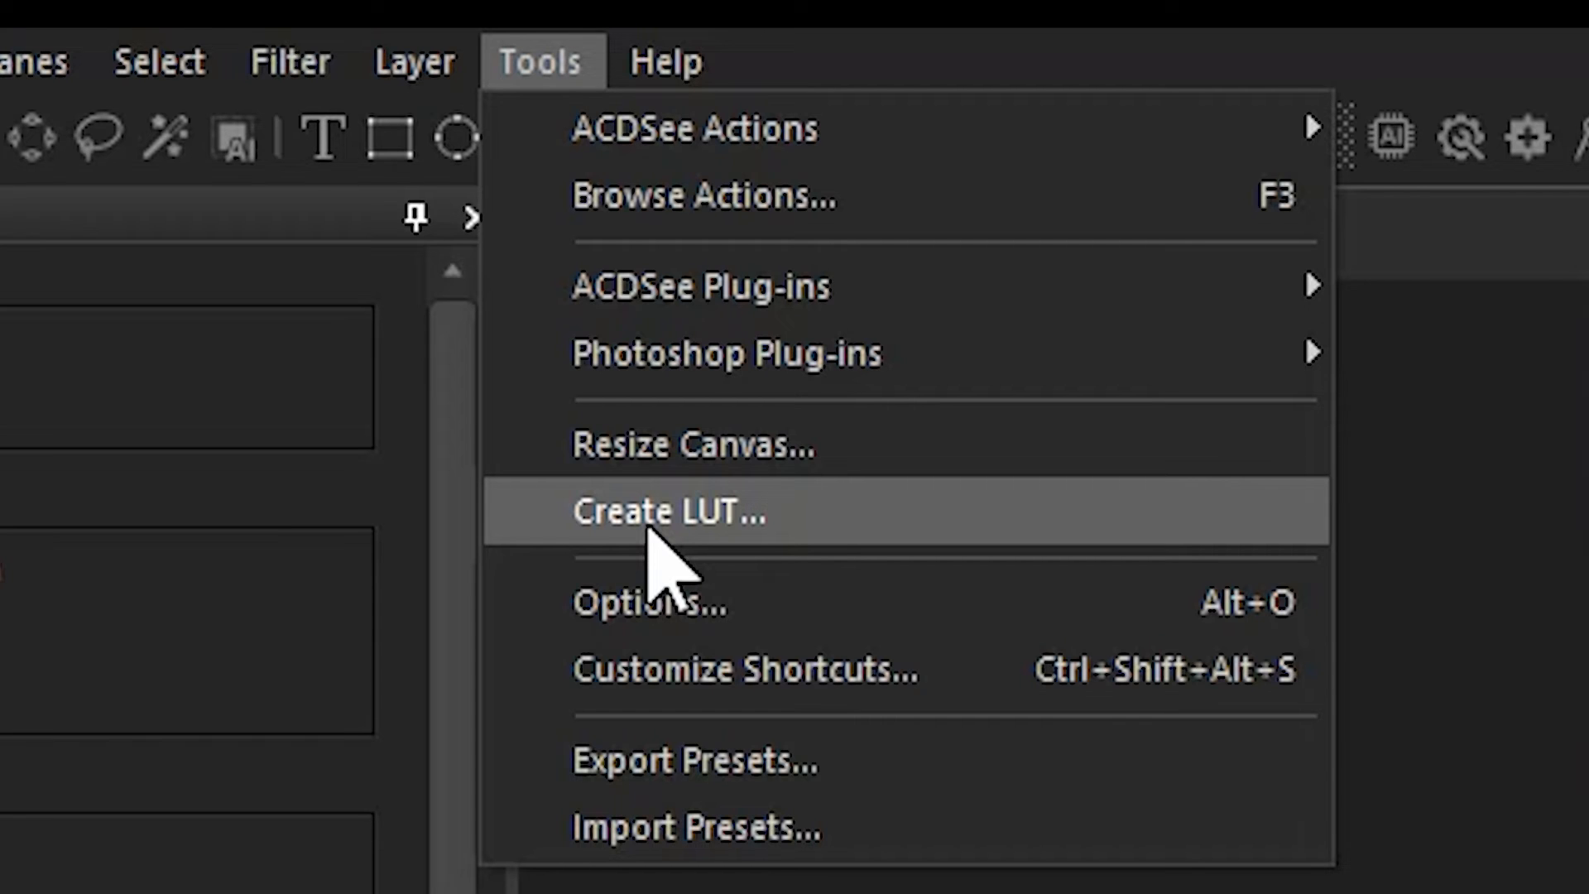
{"action": "left_click", "coordinate": [667, 513]}
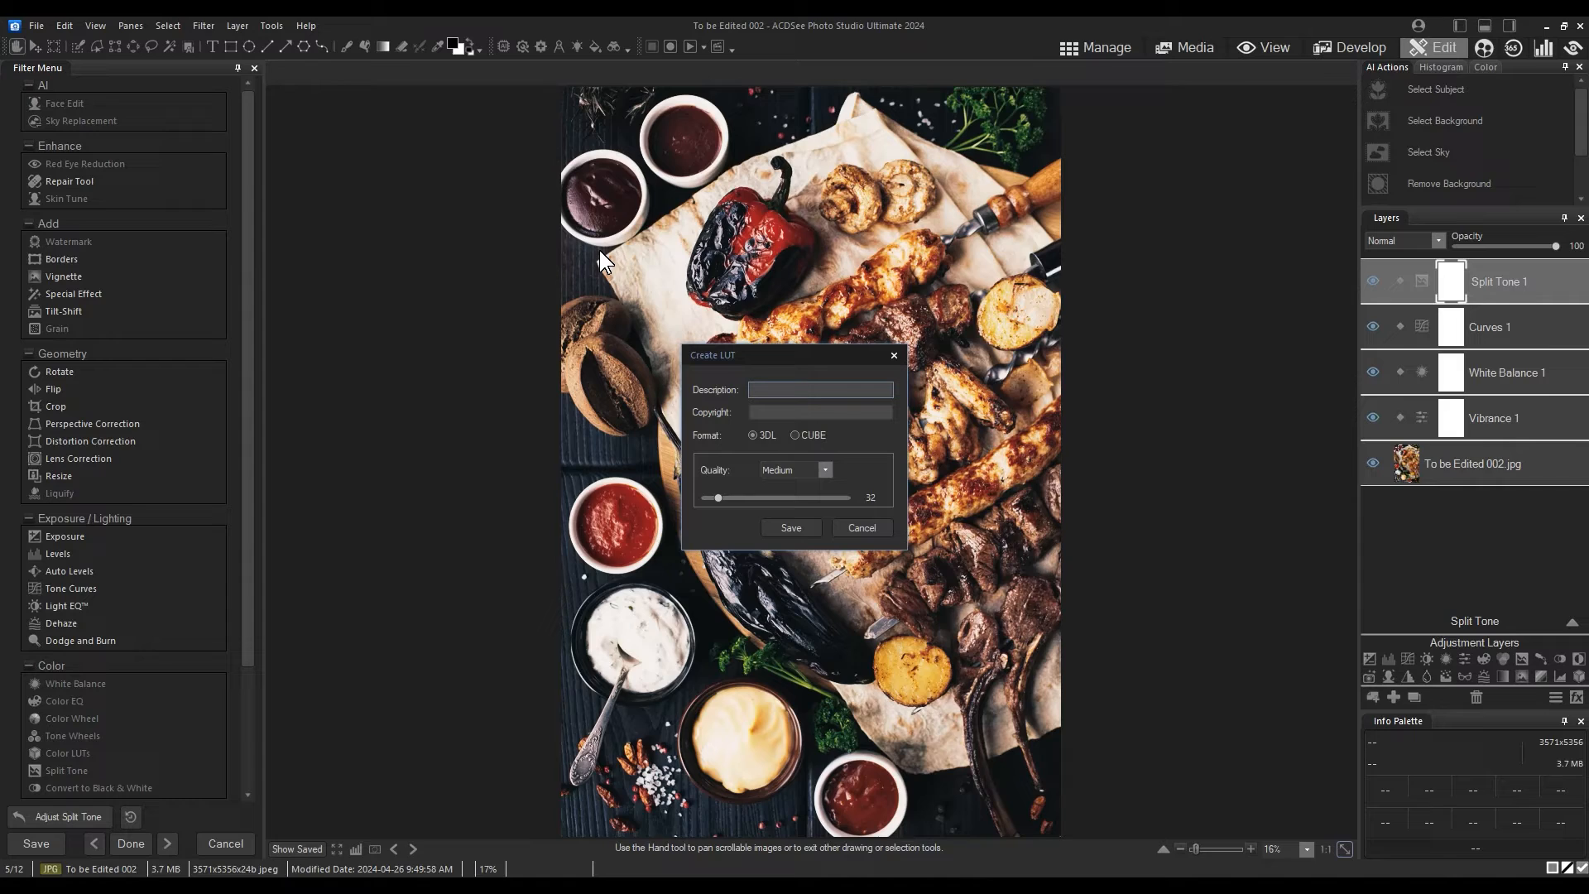
{"action": "type", "text": "cool f"}
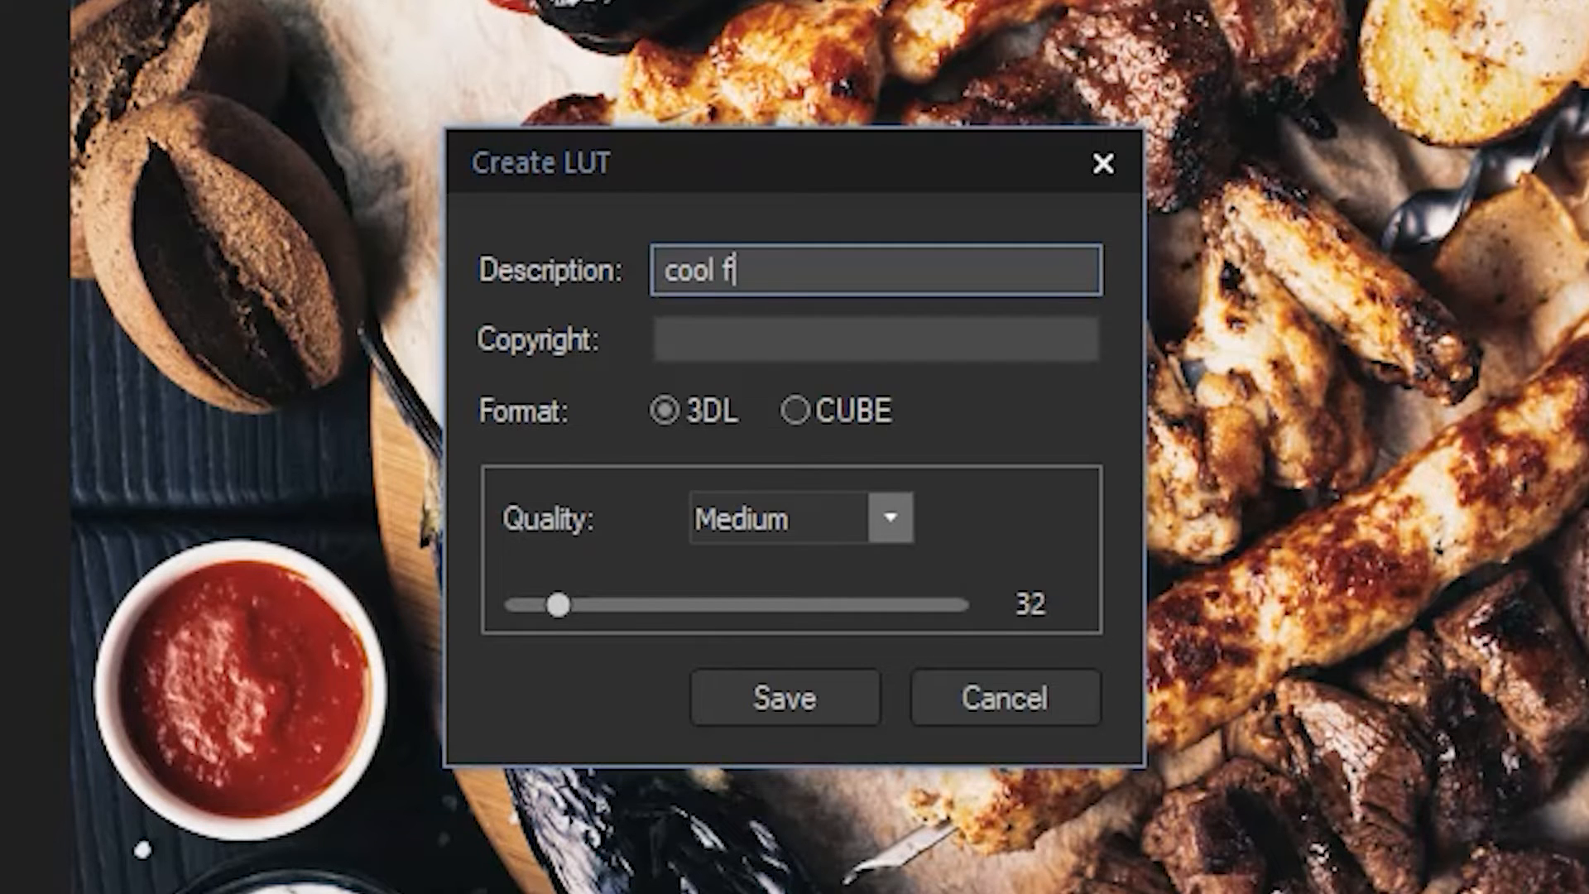
{"action": "type", "text": "ood lighting"}
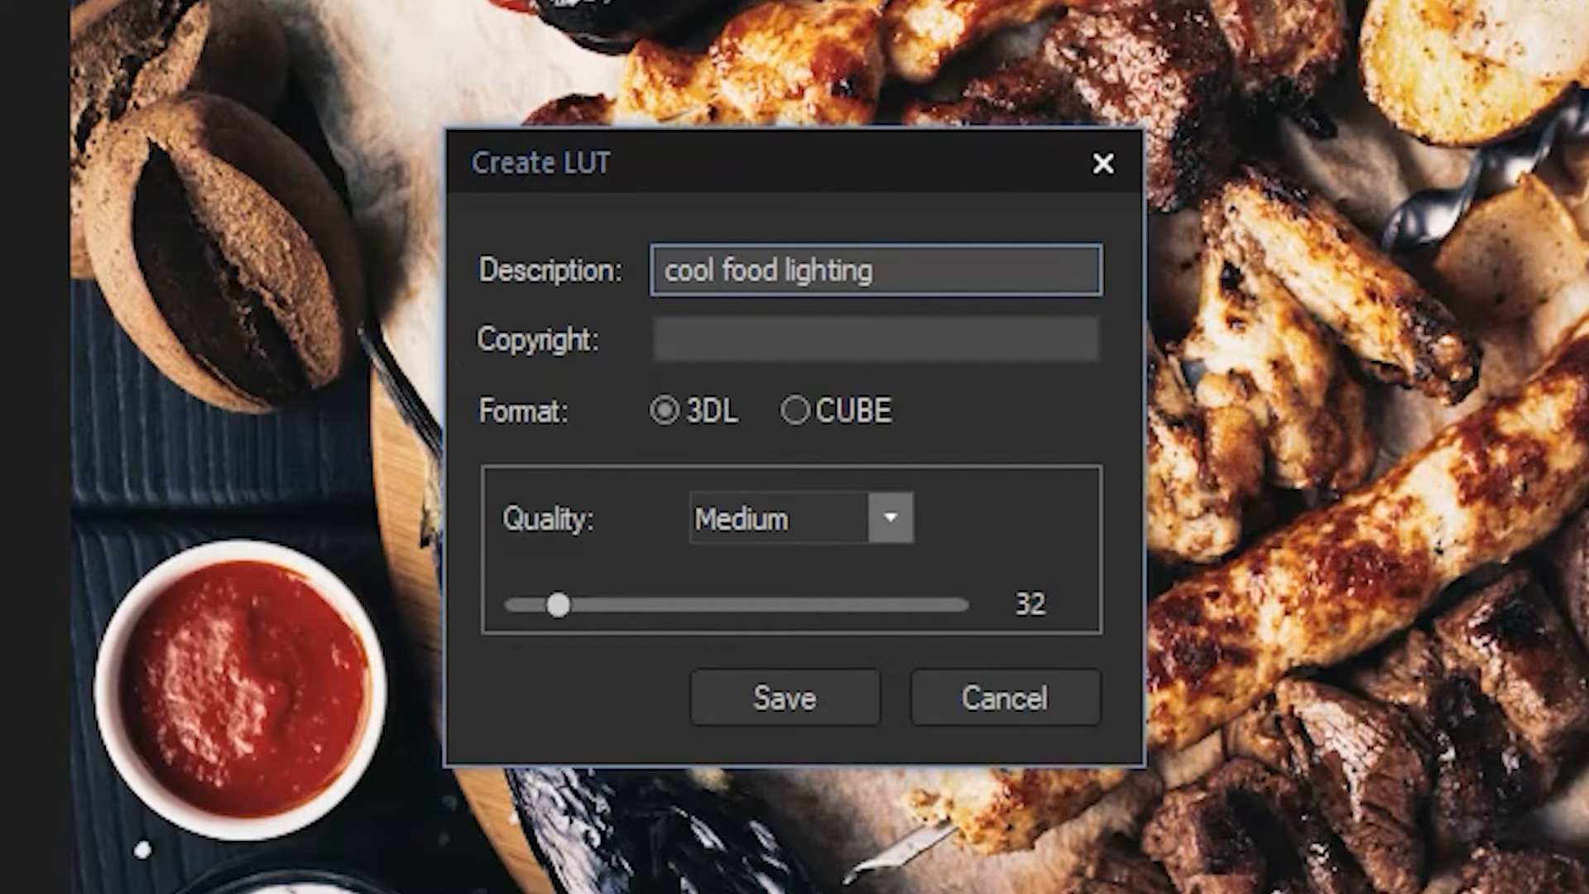
{"action": "left_click", "coordinate": [795, 410]}
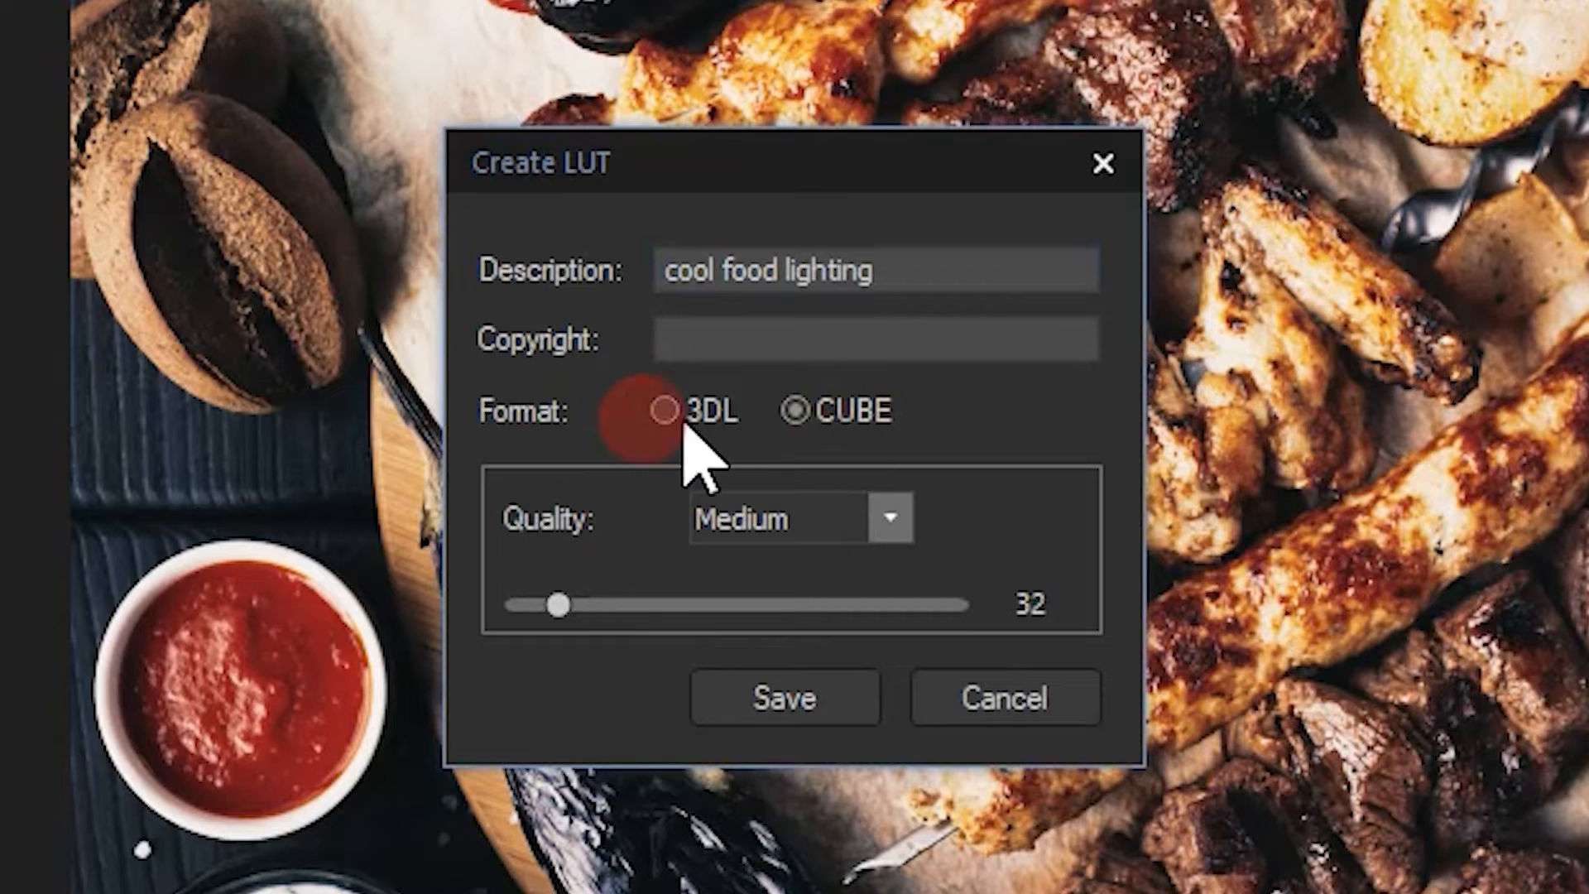
{"action": "left_click_drag", "start_coordinate": [561, 602], "coordinate": [596, 603]}
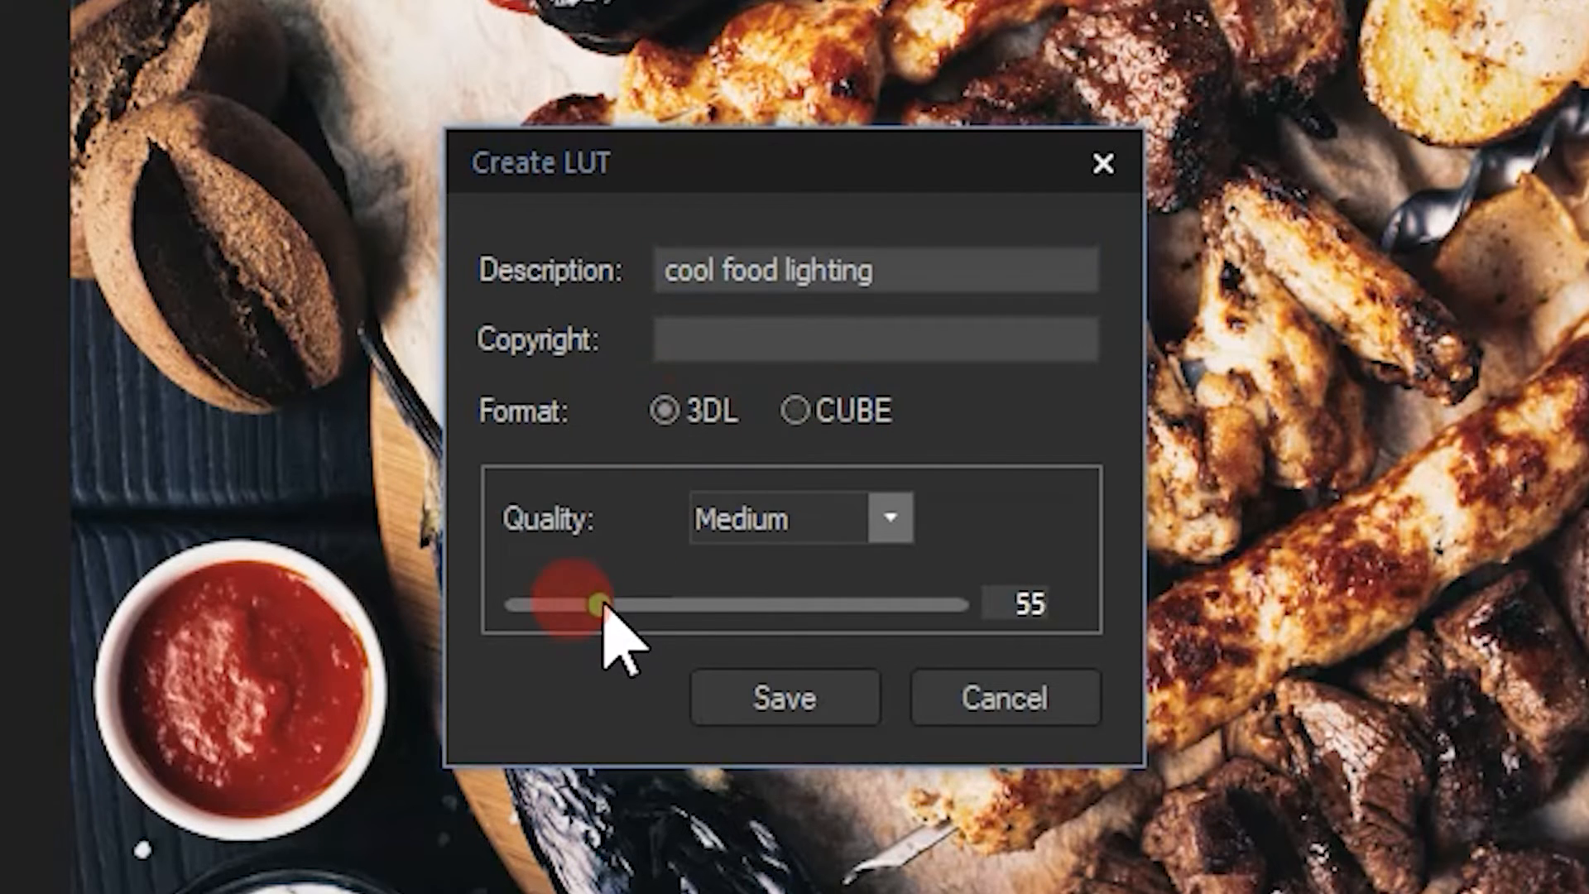
{"action": "left_click_drag", "start_coordinate": [586, 604], "coordinate": [679, 605]}
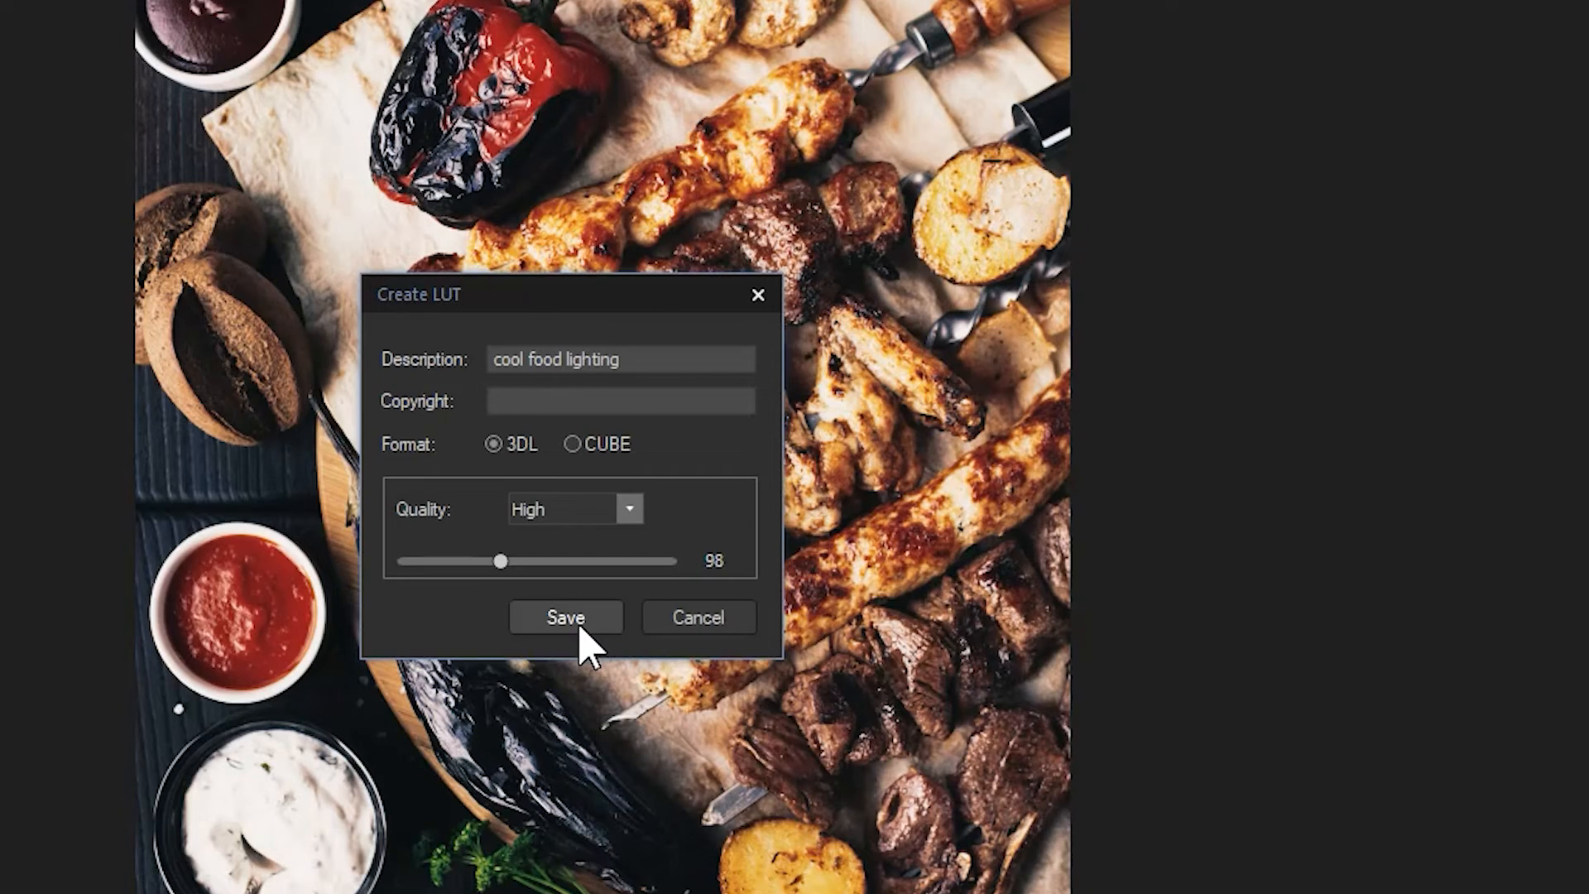
Save the LUT file as 'cool food lighting'
{"action": "left_click", "coordinate": [566, 616]}
{"action": "type", "text": "cool food "}
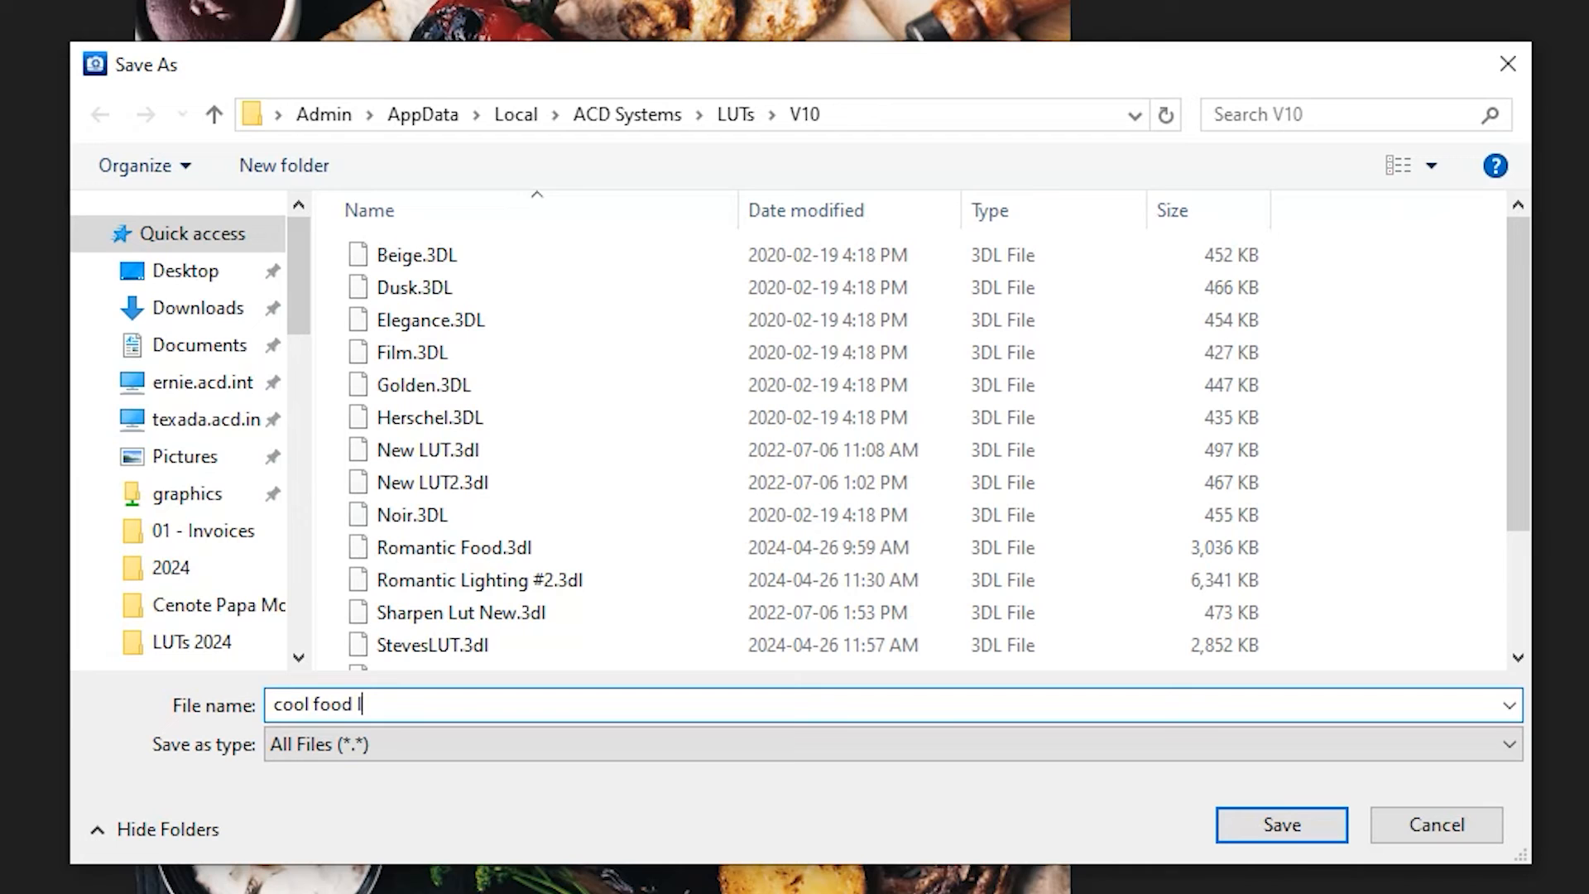
{"action": "type", "text": "lighting"}
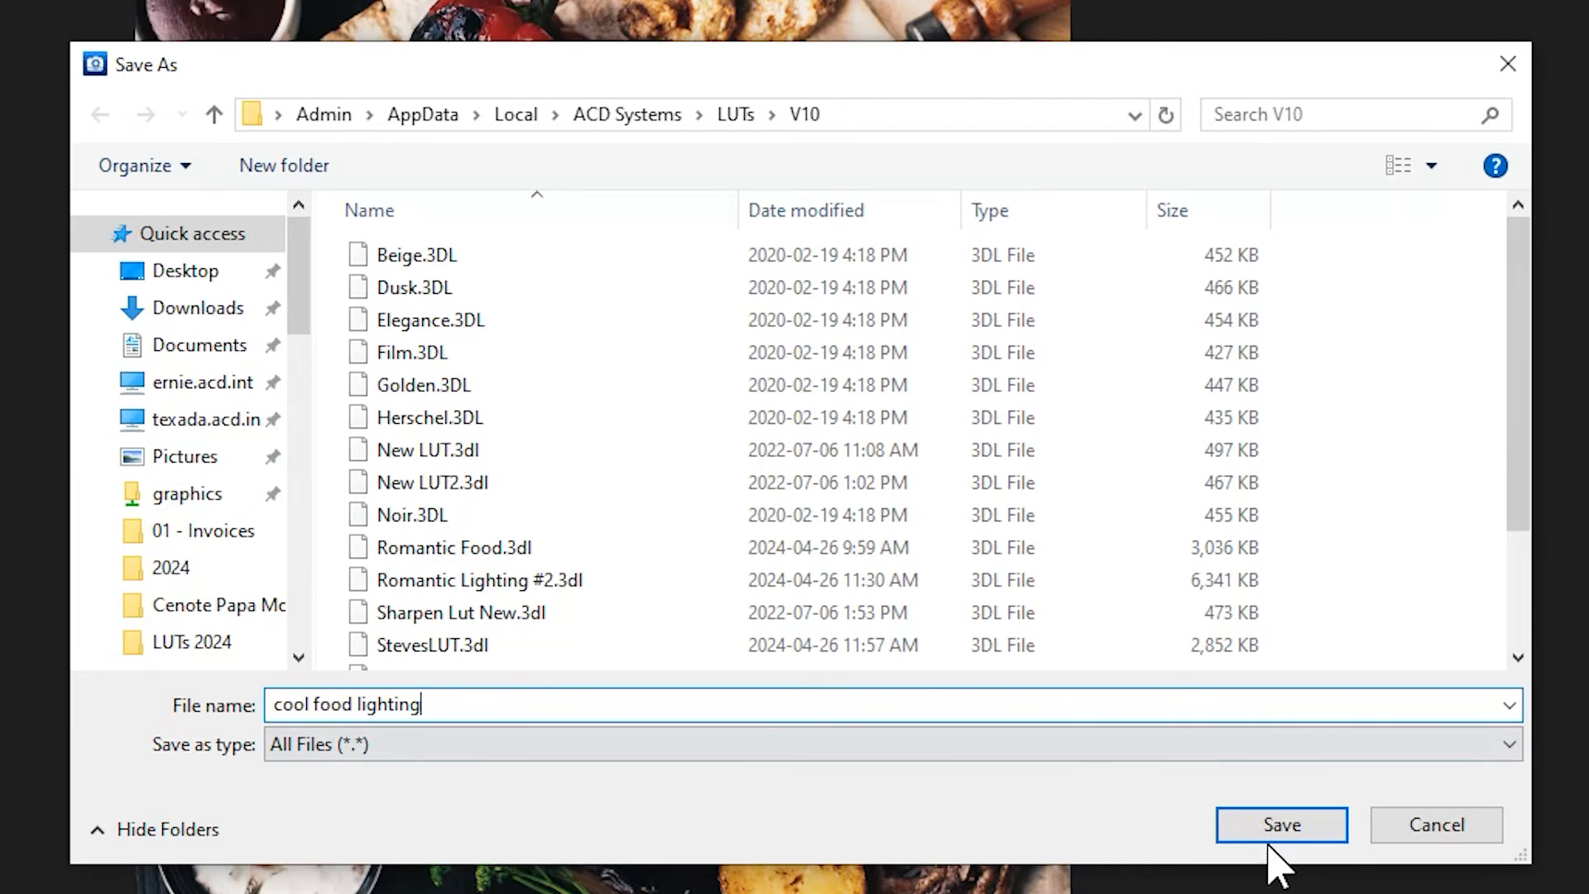
{"action": "left_click", "coordinate": [1281, 824]}
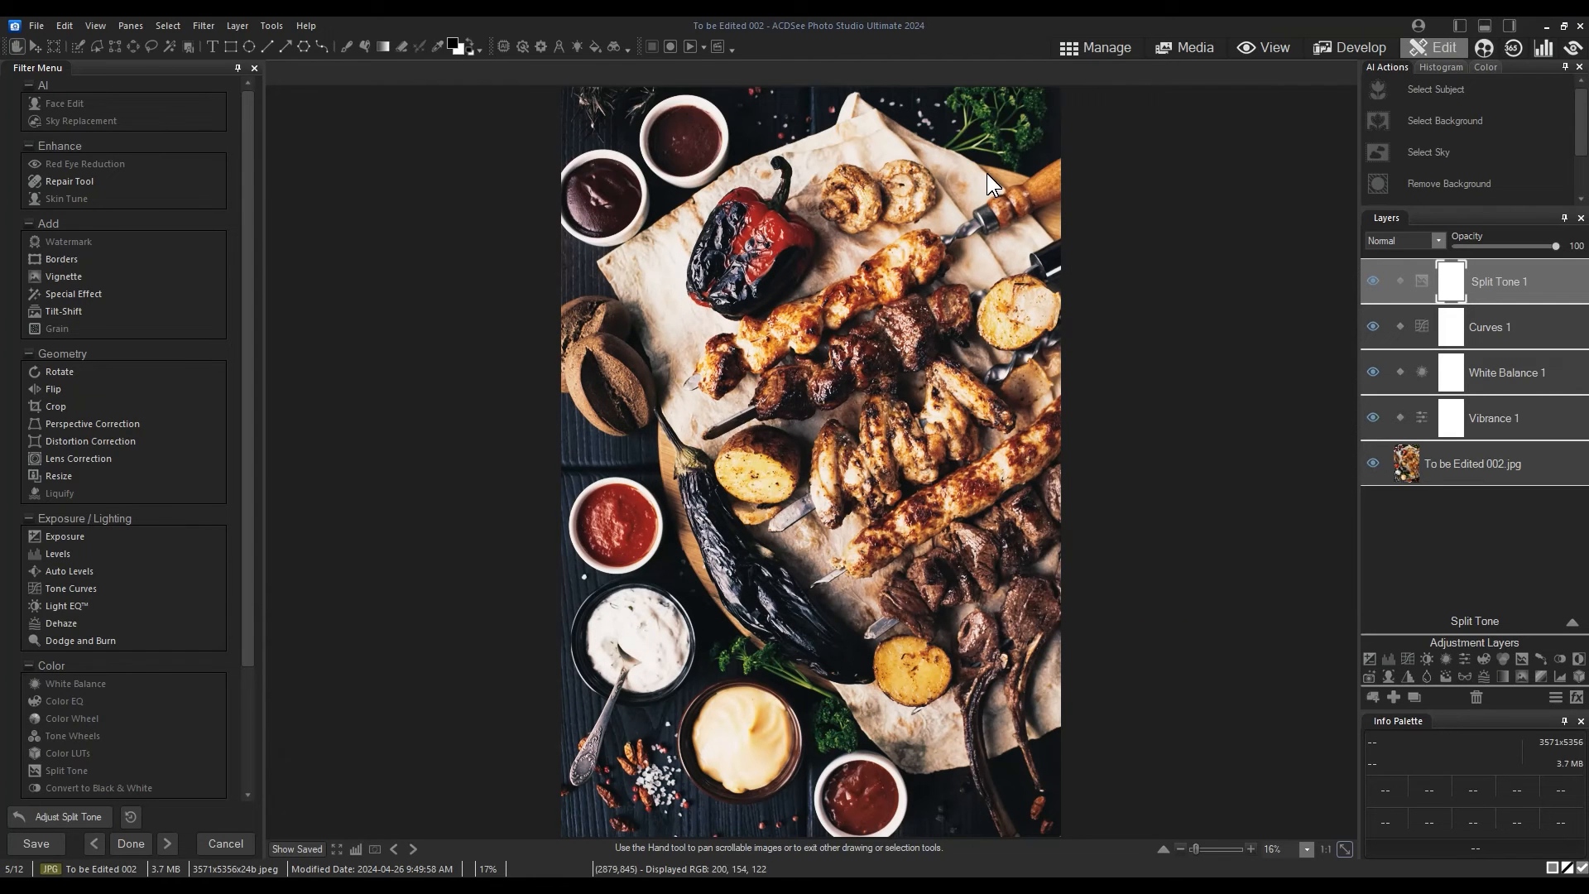
Discard the food photo's edits and select another photo in the LUTs folder
{"action": "left_click", "coordinate": [1096, 46]}
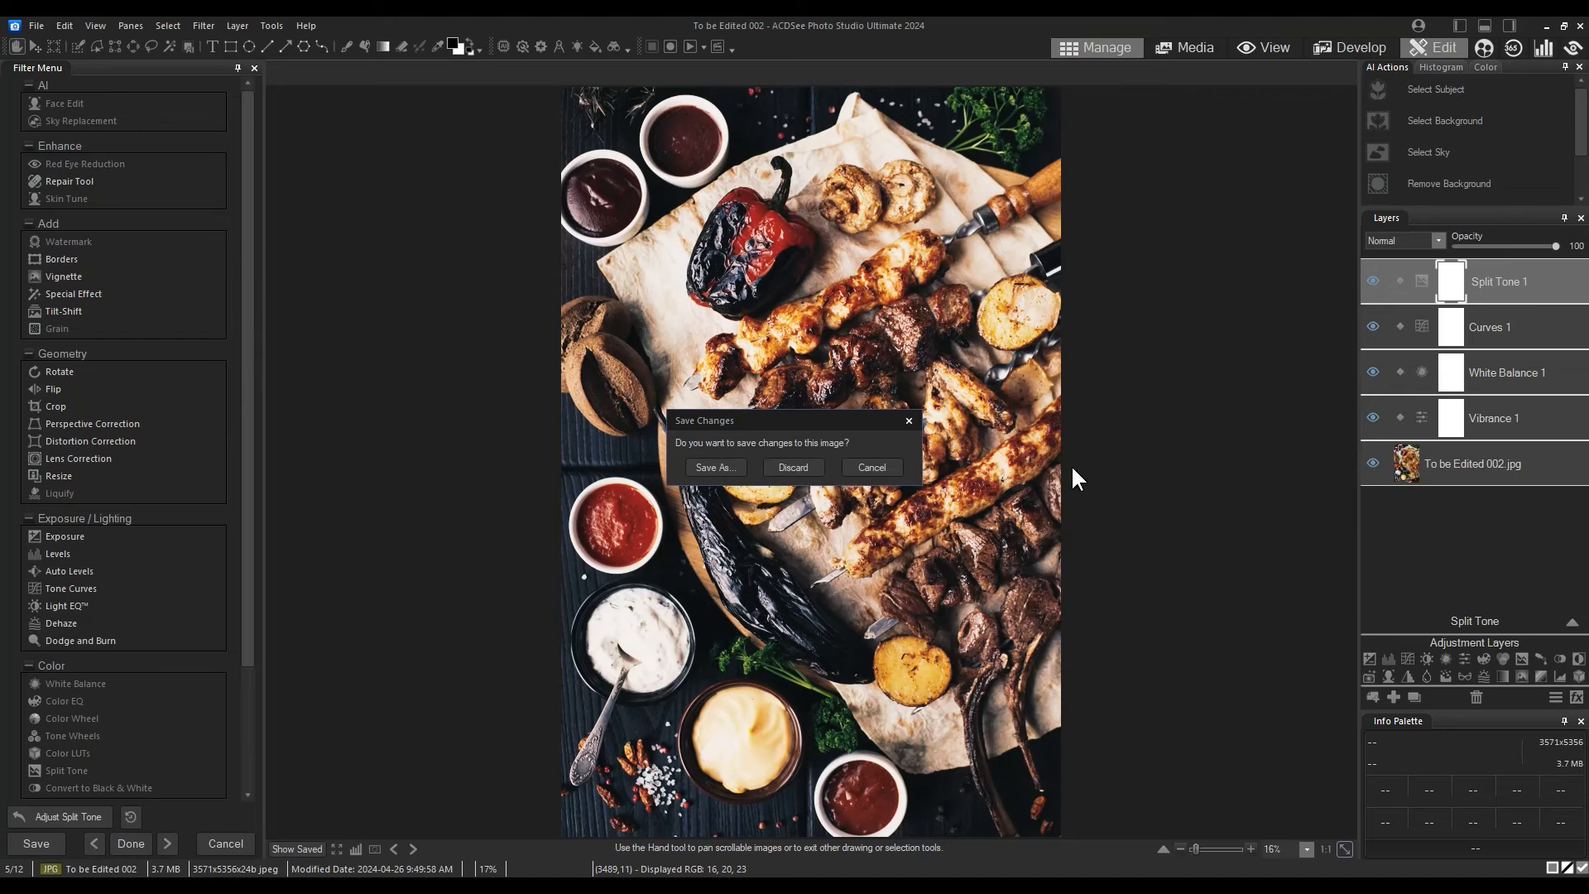
{"action": "left_click", "coordinate": [793, 467]}
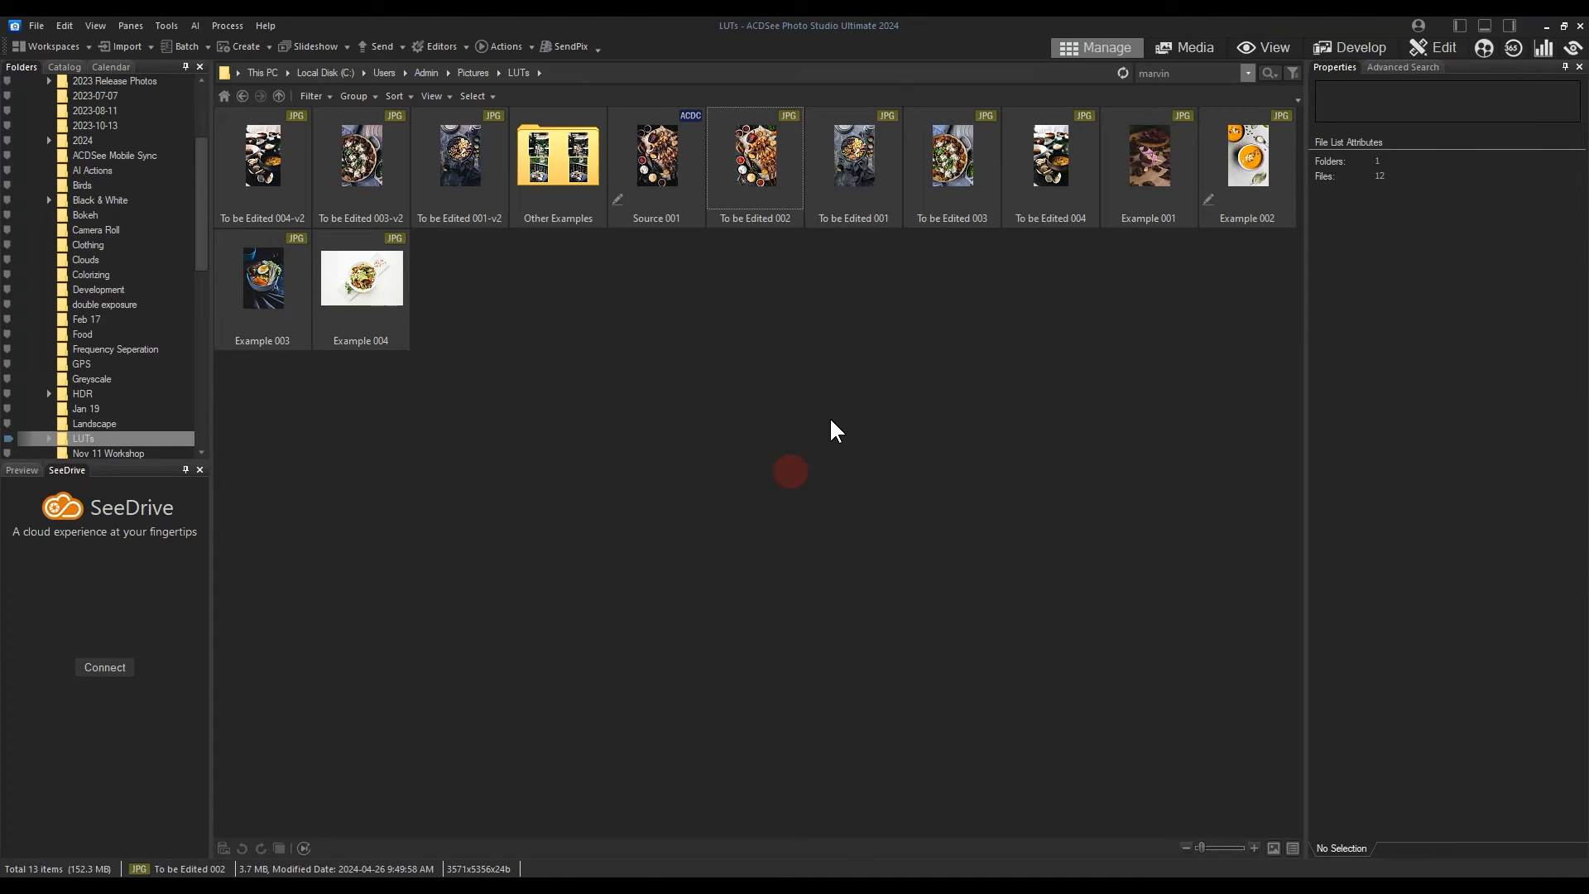
{"action": "left_click", "coordinate": [952, 158]}
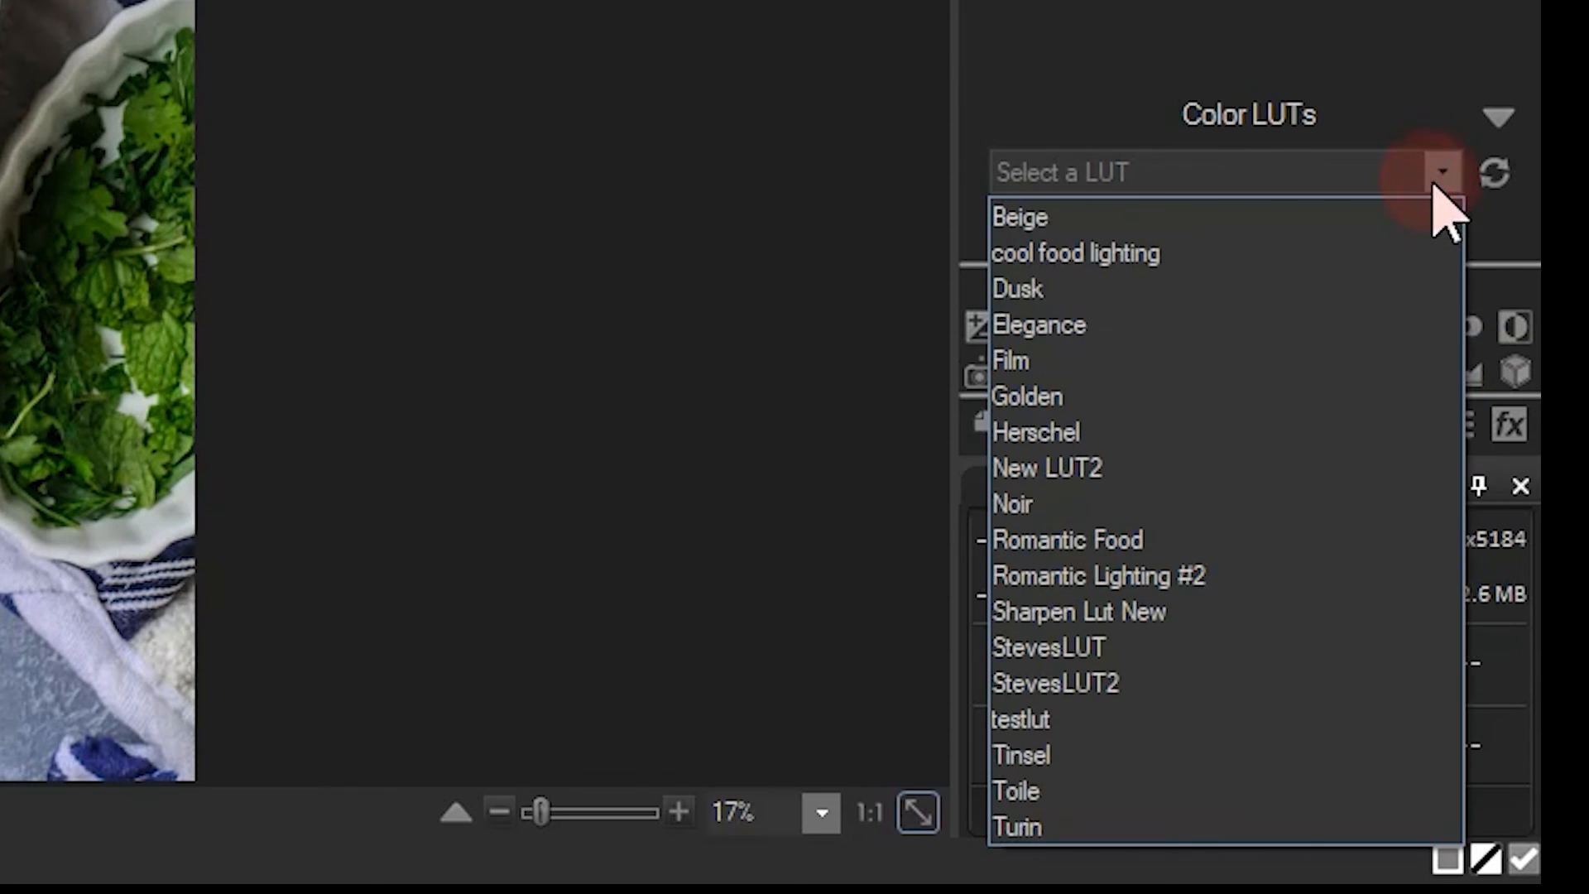
Apply the 'cool food lighting' LUT from the Color LUTs list to the greens photo
{"action": "left_click", "coordinate": [1078, 251]}
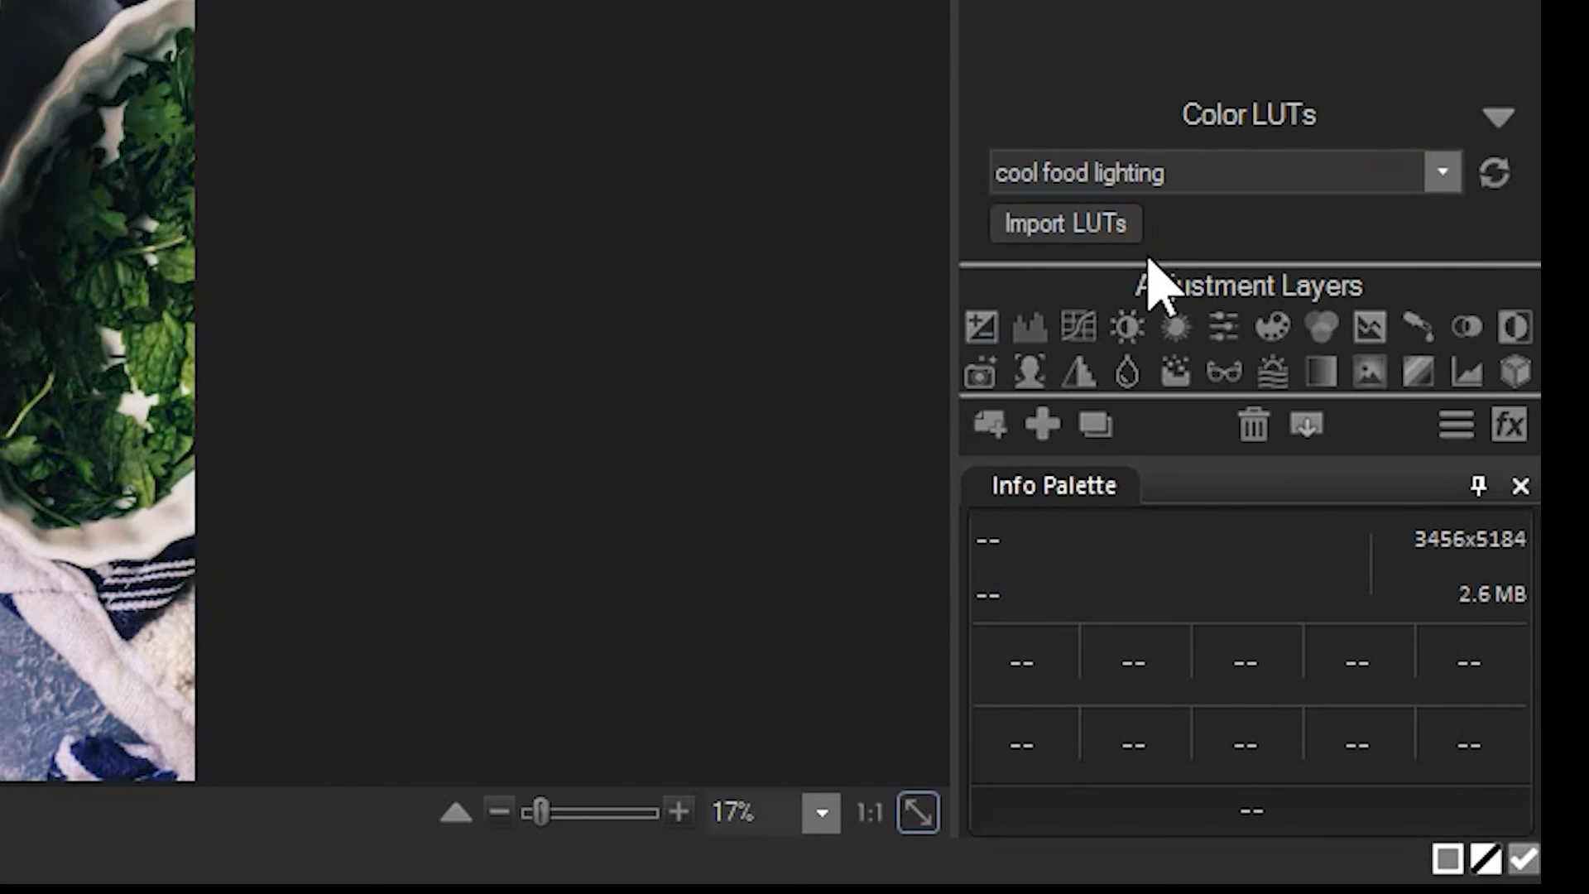